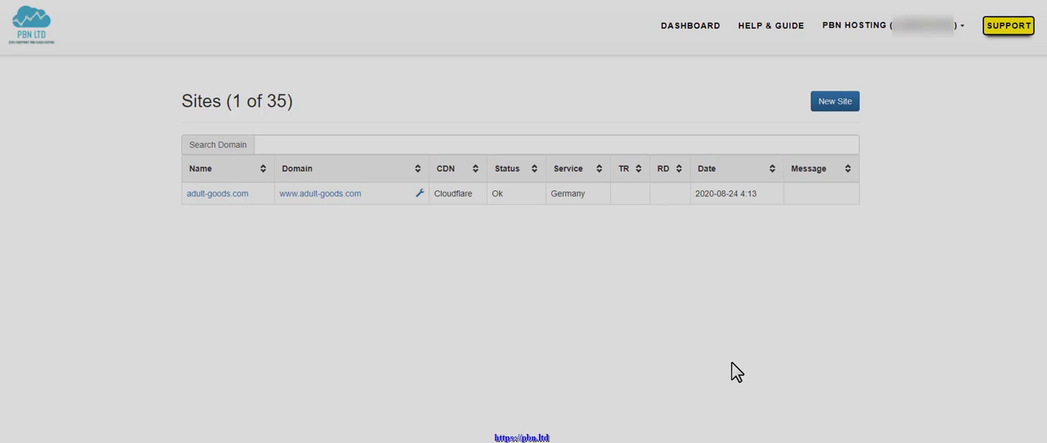
{"action": "mouse_move", "coordinate": [690, 27]}
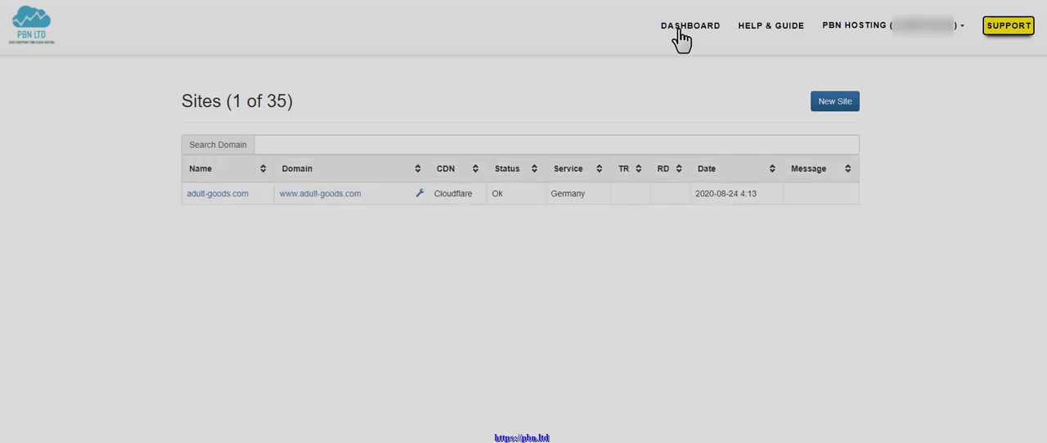
{"action": "mouse_move", "coordinate": [342, 223]}
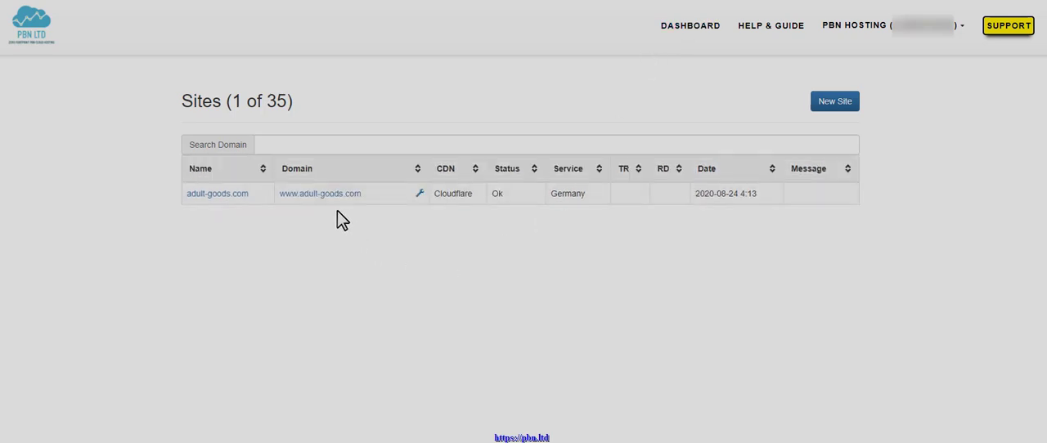
{"action": "mouse_move", "coordinate": [560, 311]}
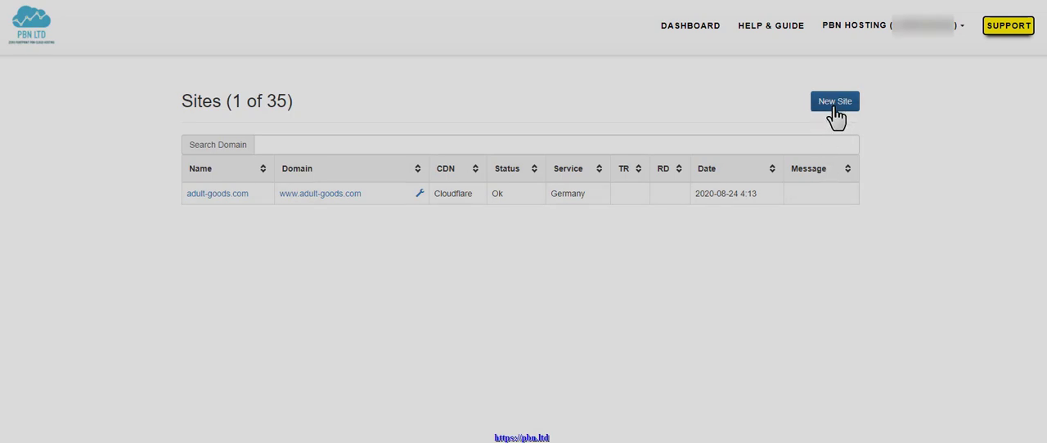
- Step through the Name, Domain, Title and Subtitle fields and keep the Random template
{"action": "left_click", "coordinate": [835, 102]}
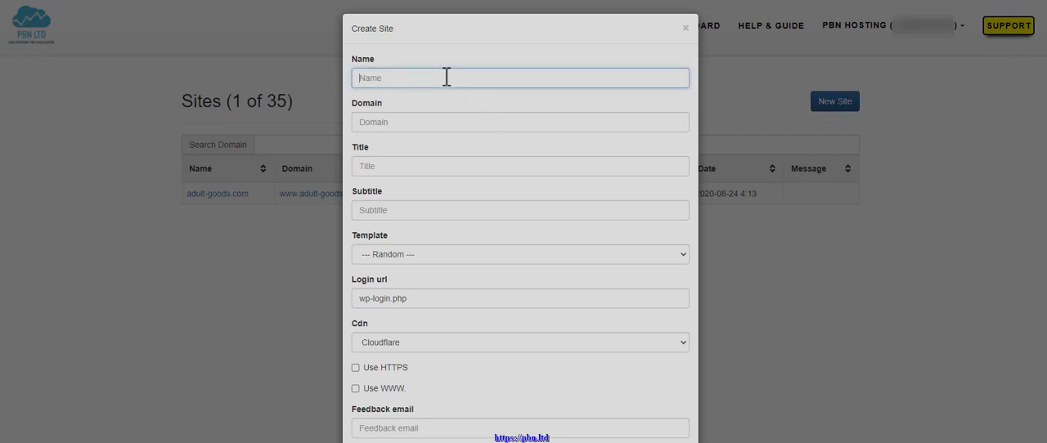
{"action": "left_click", "coordinate": [521, 121]}
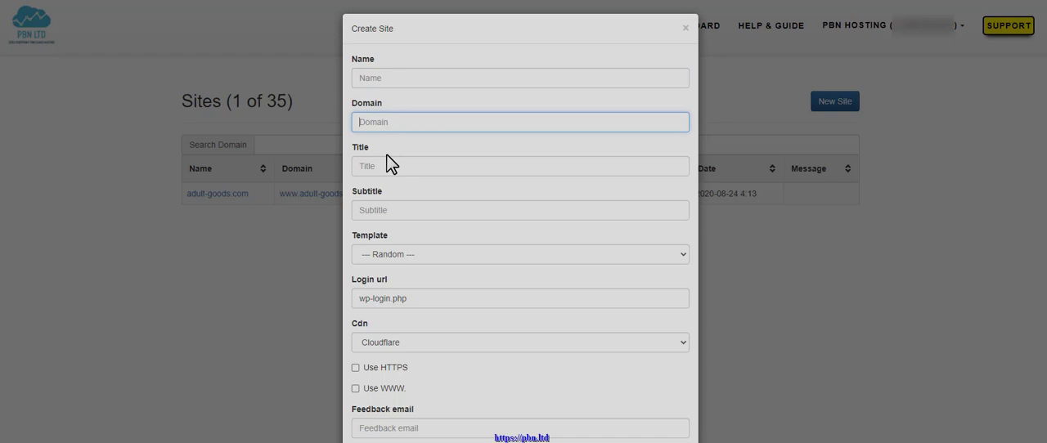
{"action": "left_click", "coordinate": [521, 165]}
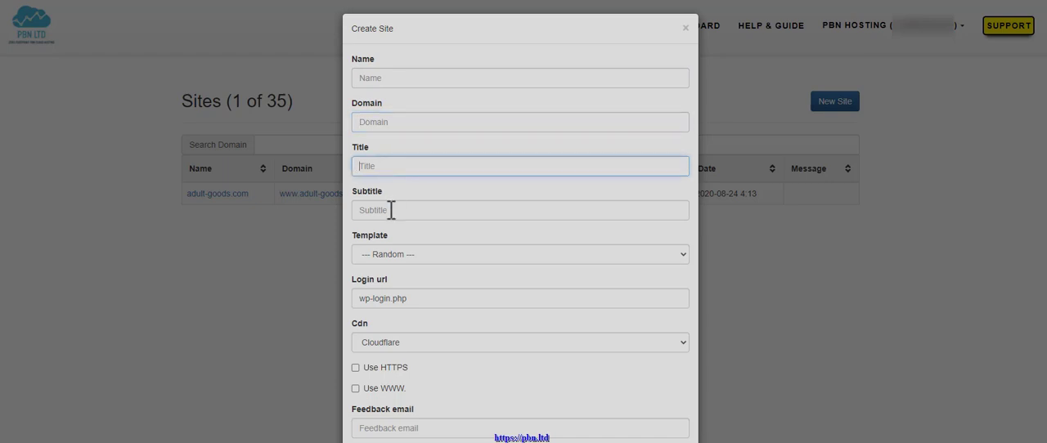
{"action": "left_click", "coordinate": [520, 210]}
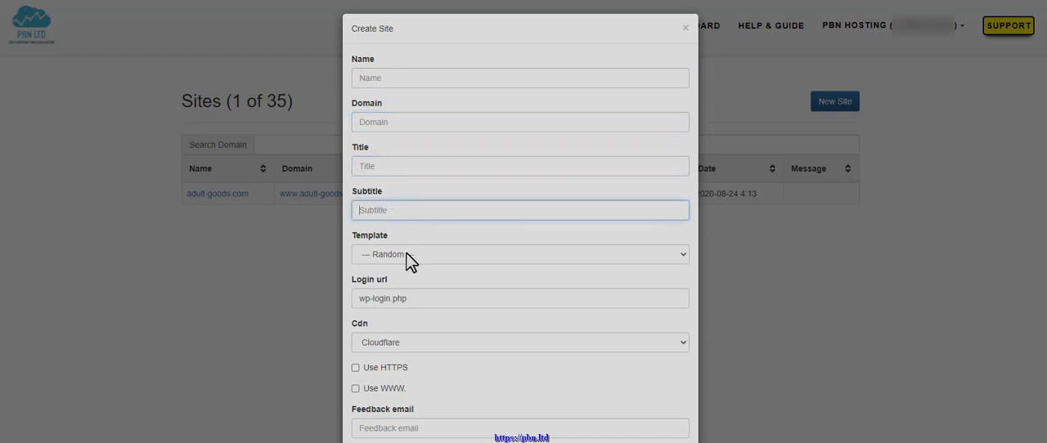
{"action": "left_click", "coordinate": [521, 253]}
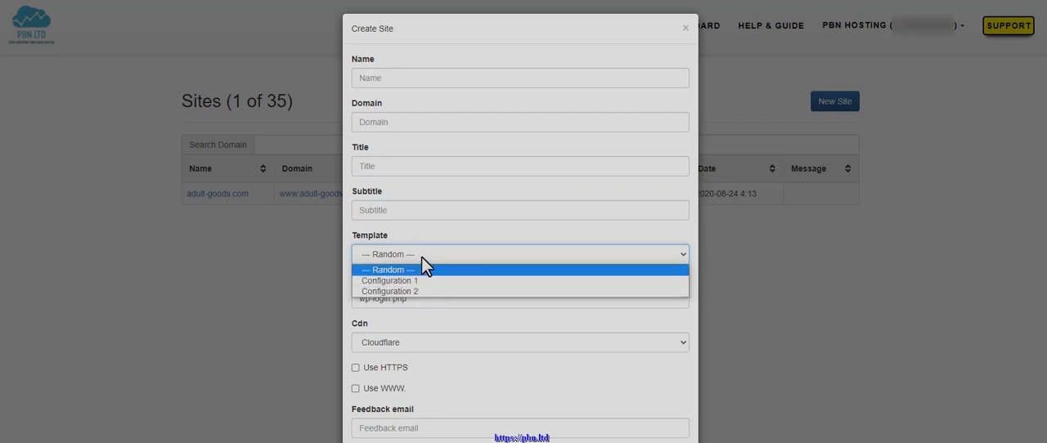
{"action": "left_click", "coordinate": [386, 270]}
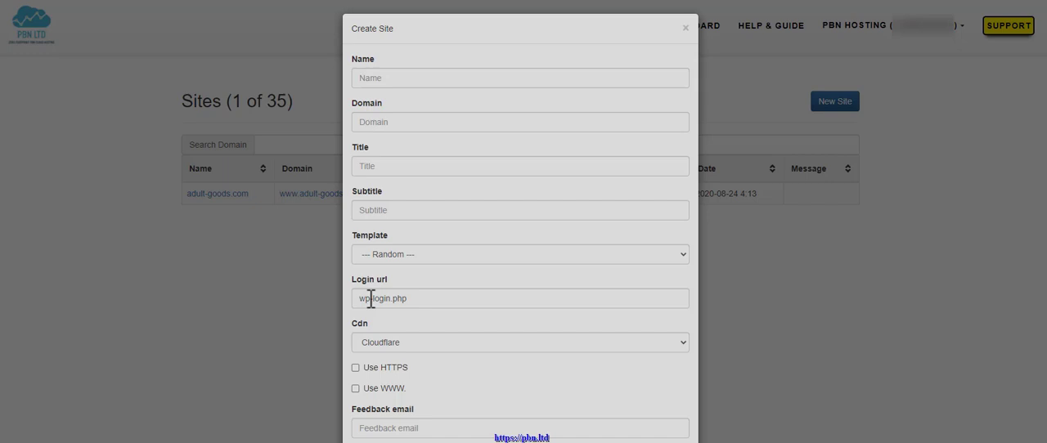
{"action": "mouse_move", "coordinate": [425, 340]}
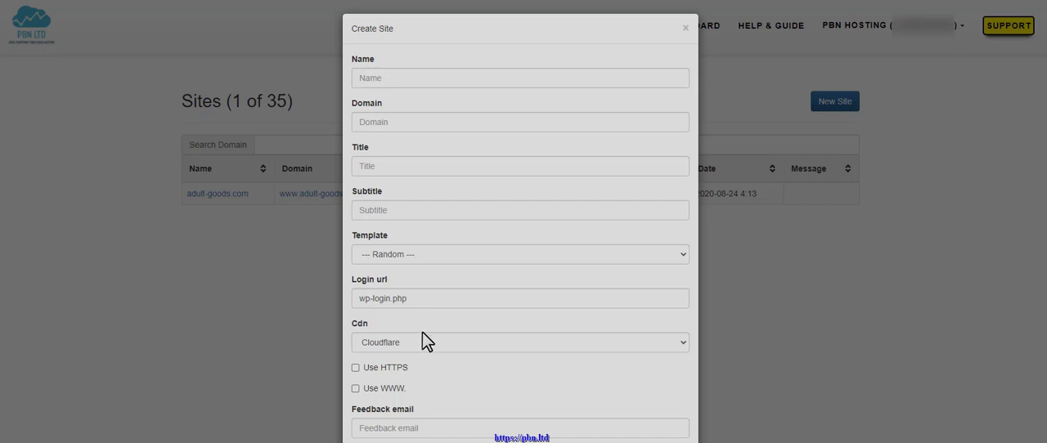
{"action": "left_click", "coordinate": [521, 342]}
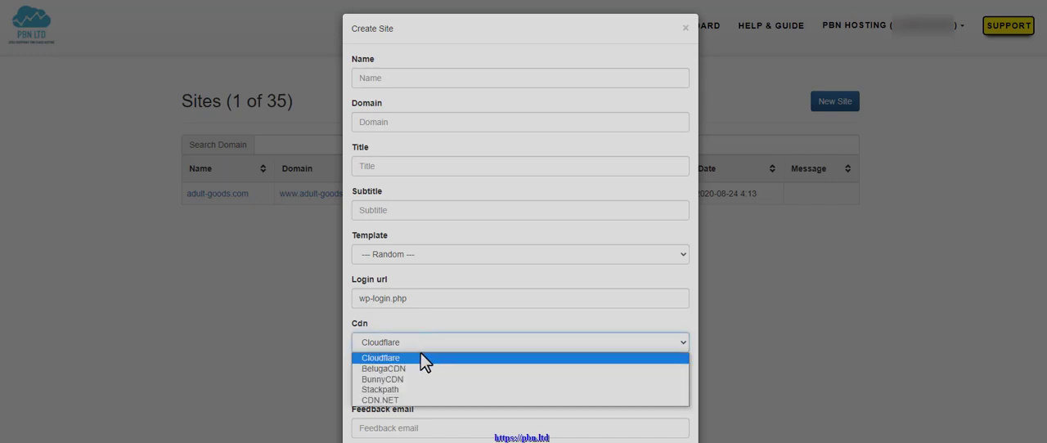
{"action": "mouse_move", "coordinate": [426, 380]}
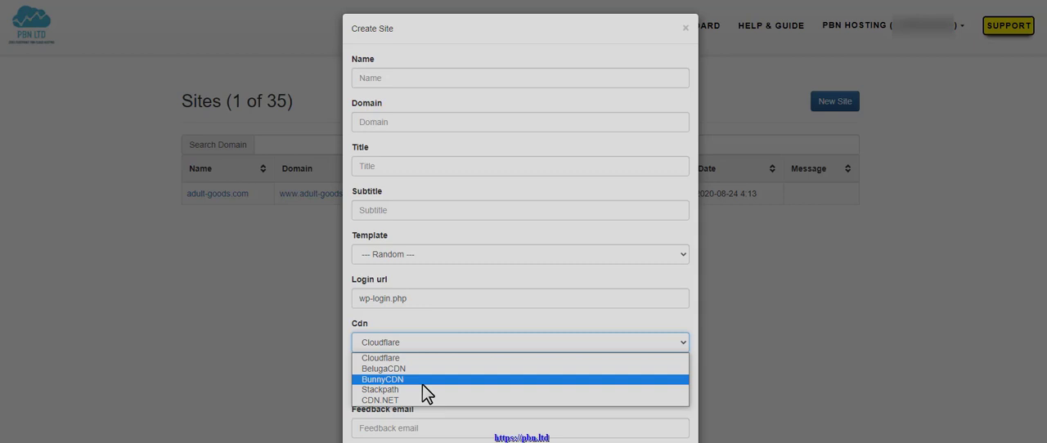
{"action": "mouse_move", "coordinate": [417, 370]}
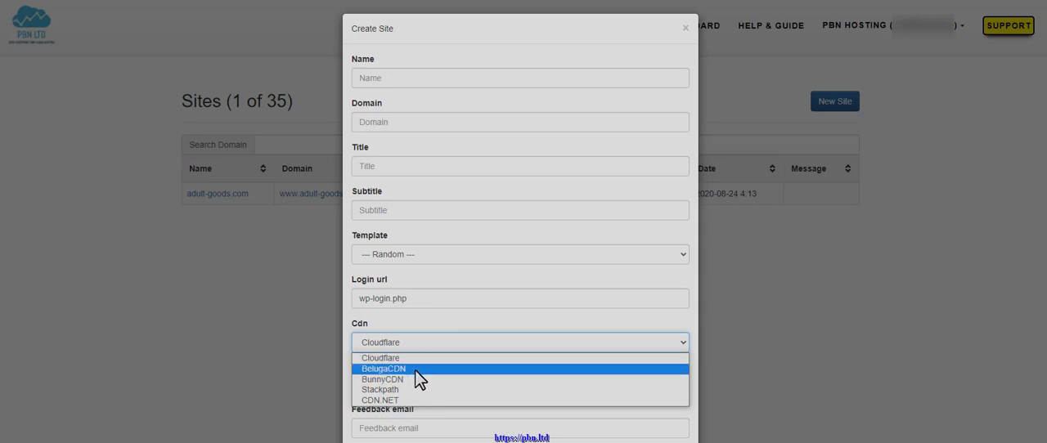
{"action": "mouse_move", "coordinate": [401, 359]}
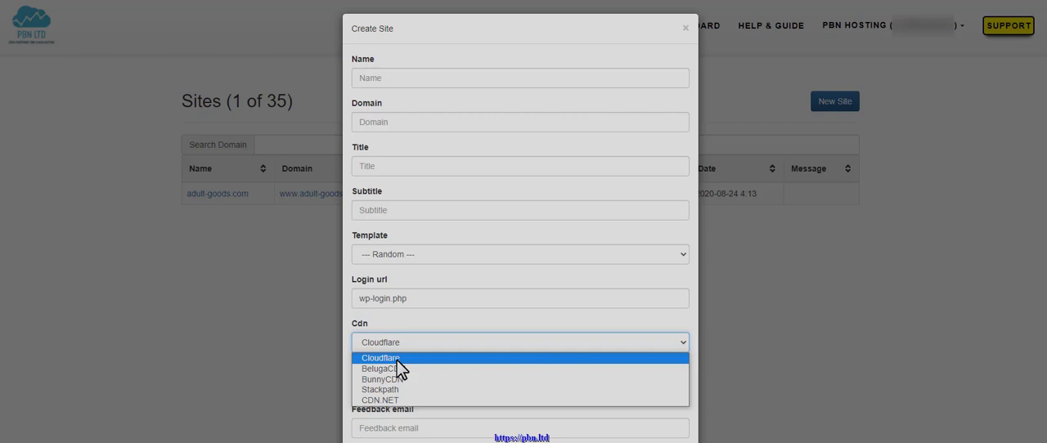
{"action": "mouse_move", "coordinate": [382, 370]}
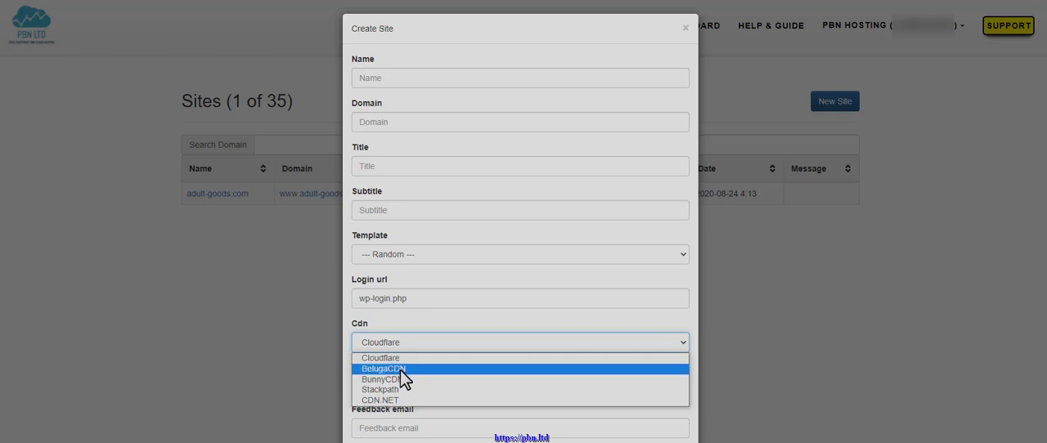
{"action": "mouse_move", "coordinate": [407, 399]}
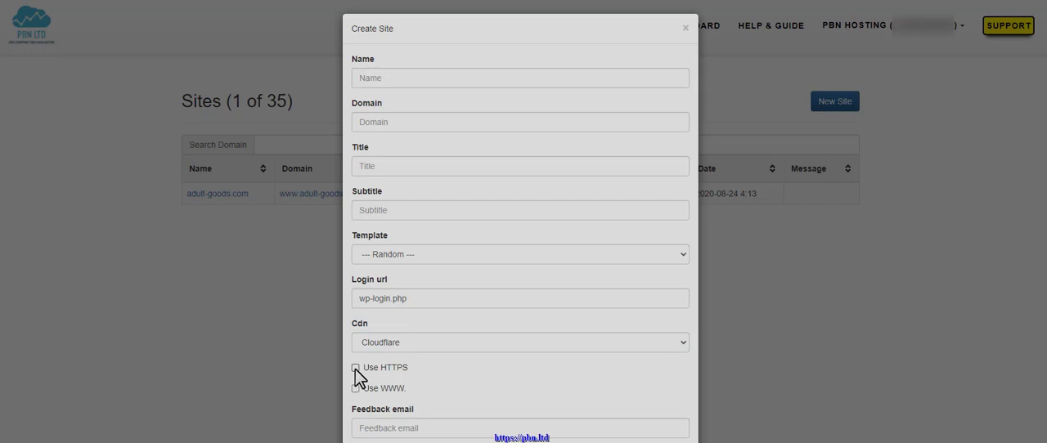
{"action": "left_click", "coordinate": [357, 366]}
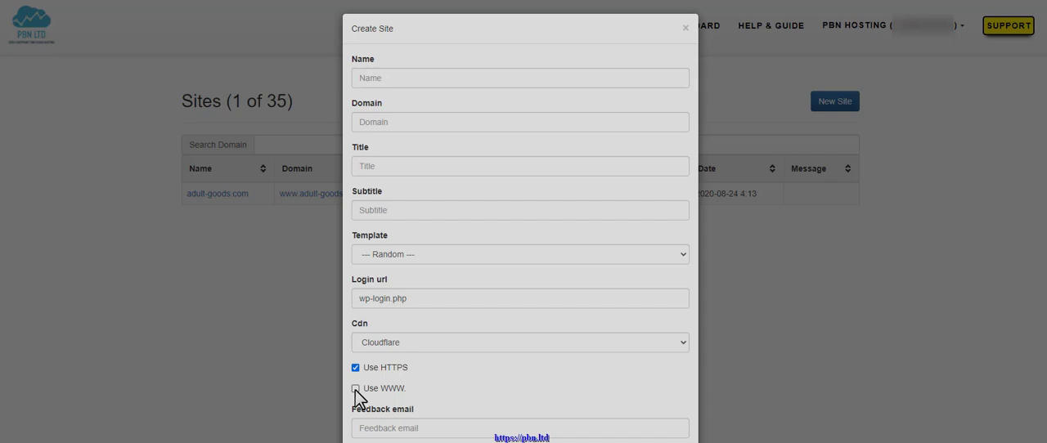
{"action": "left_click", "coordinate": [355, 389]}
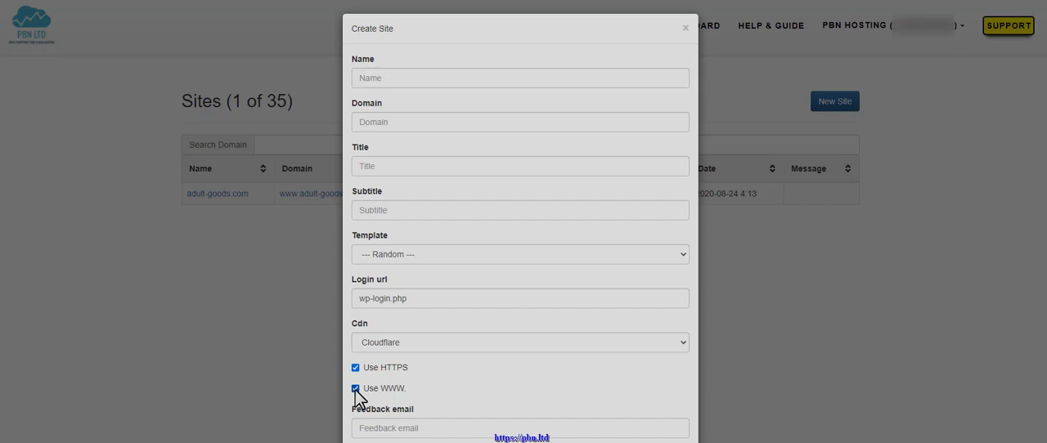
{"action": "left_click", "coordinate": [356, 389]}
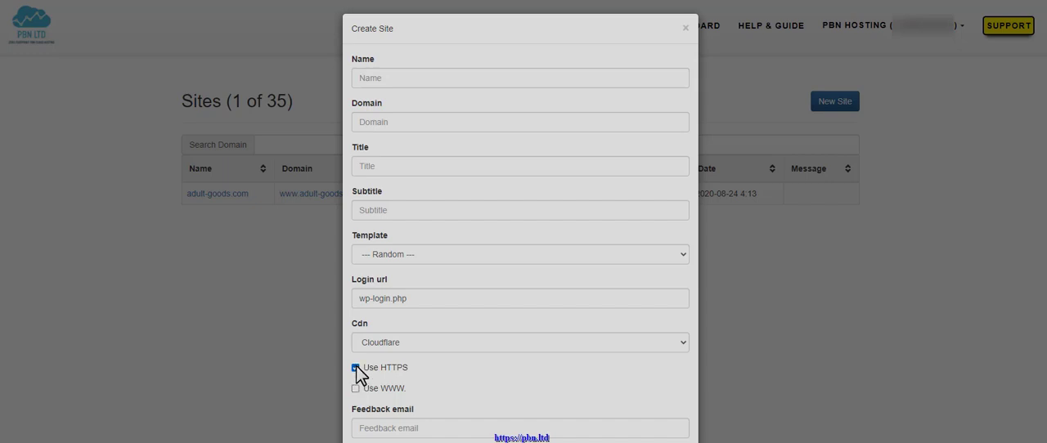
{"action": "left_click", "coordinate": [357, 368]}
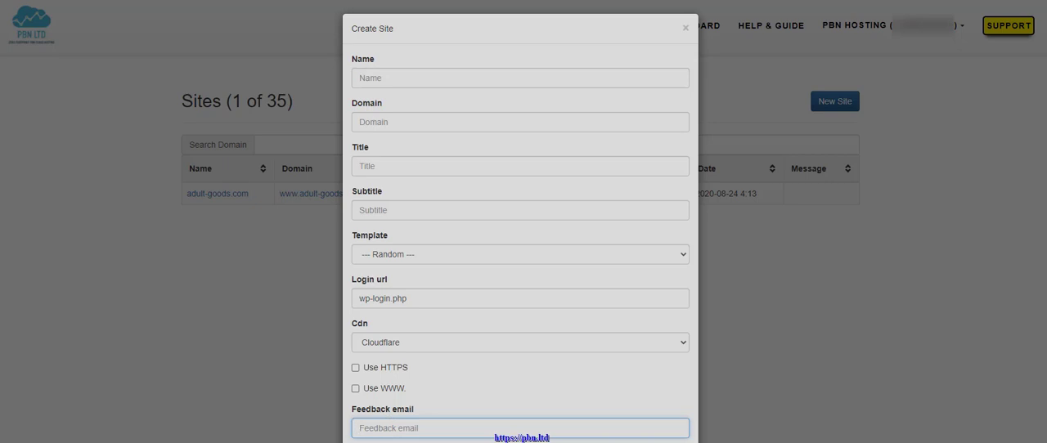
{"action": "left_click", "coordinate": [684, 26]}
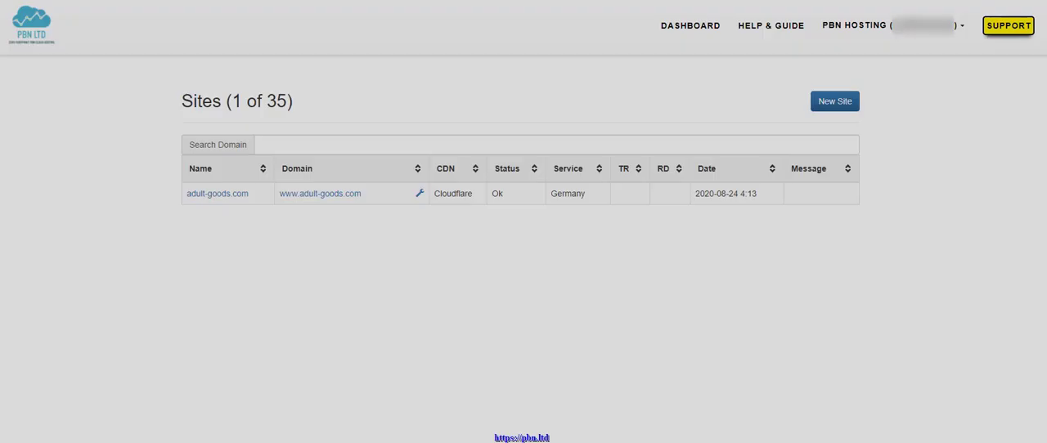
{"action": "mouse_move", "coordinate": [311, 224]}
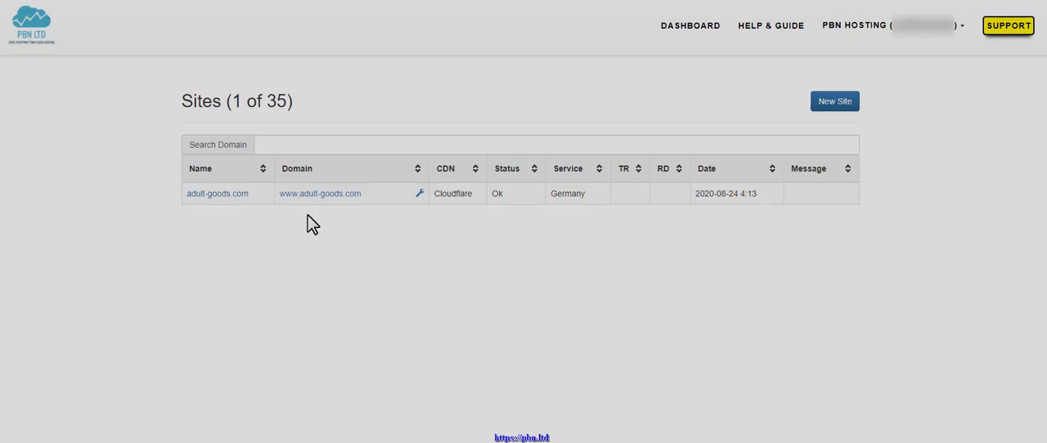
{"action": "mouse_move", "coordinate": [344, 236]}
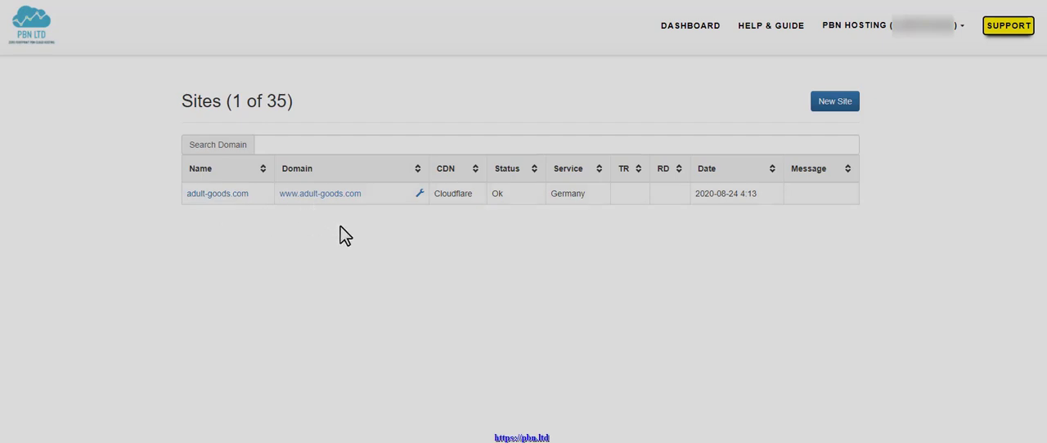
{"action": "mouse_move", "coordinate": [510, 204]}
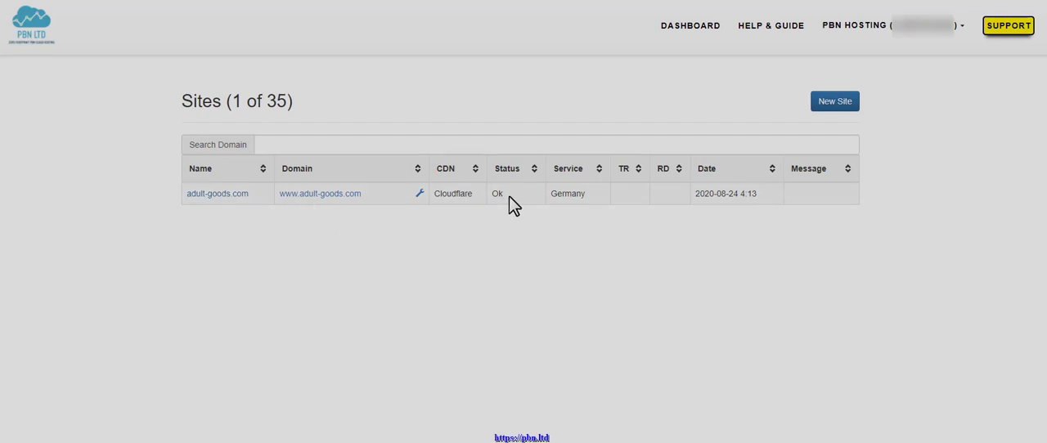
{"action": "mouse_move", "coordinate": [585, 212]}
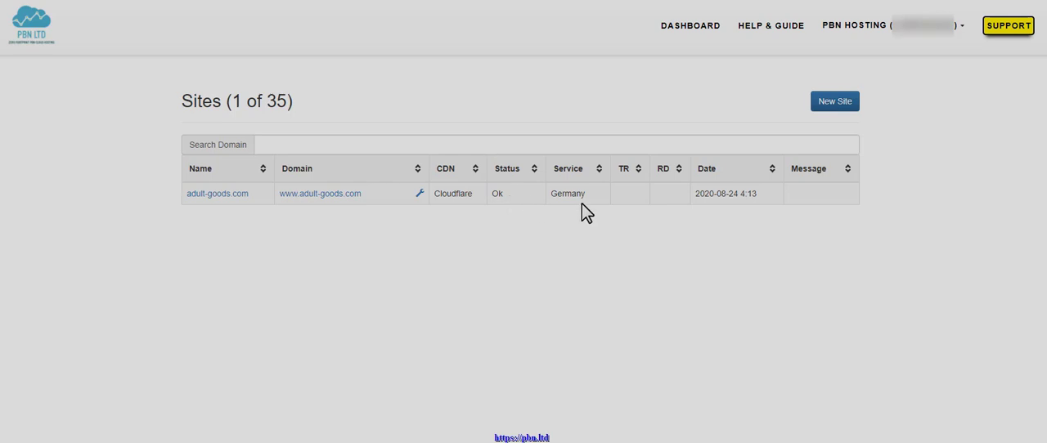
{"action": "mouse_move", "coordinate": [815, 203]}
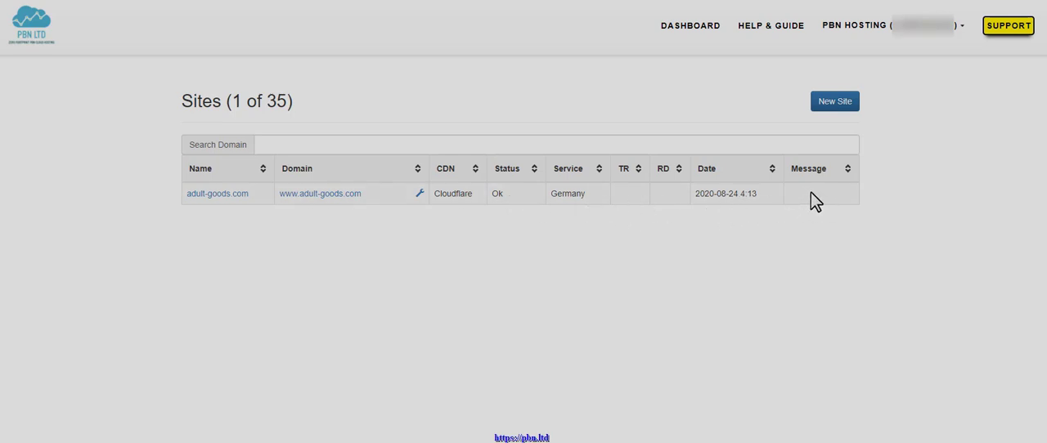
{"action": "mouse_move", "coordinate": [801, 202]}
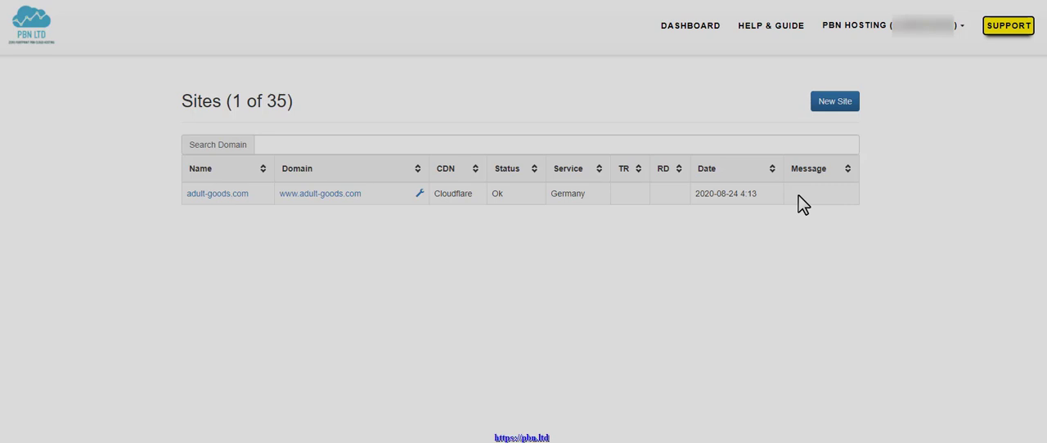
{"action": "mouse_move", "coordinate": [773, 227]}
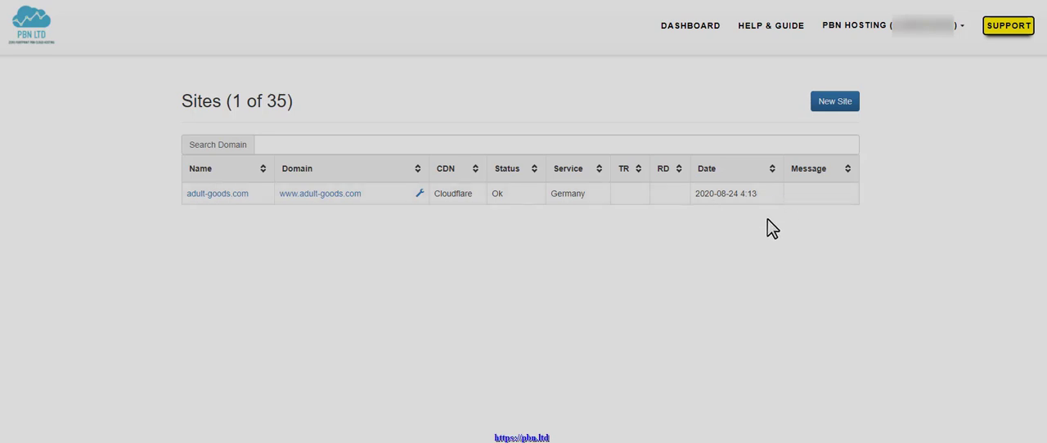
{"action": "mouse_move", "coordinate": [648, 306]}
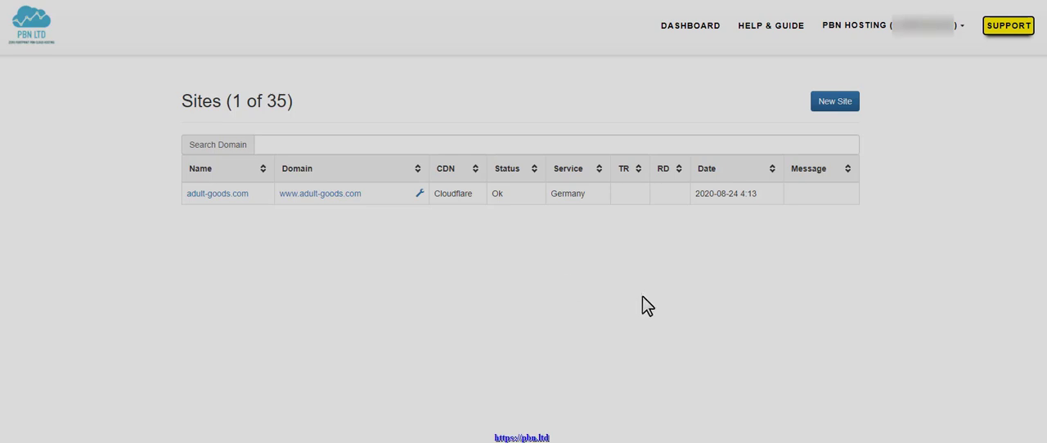
{"action": "mouse_move", "coordinate": [412, 312]}
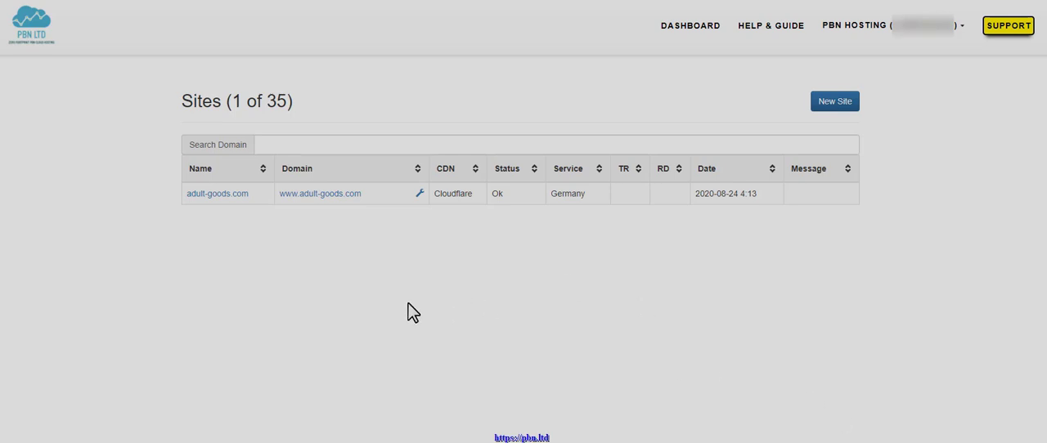
{"action": "mouse_move", "coordinate": [204, 172]}
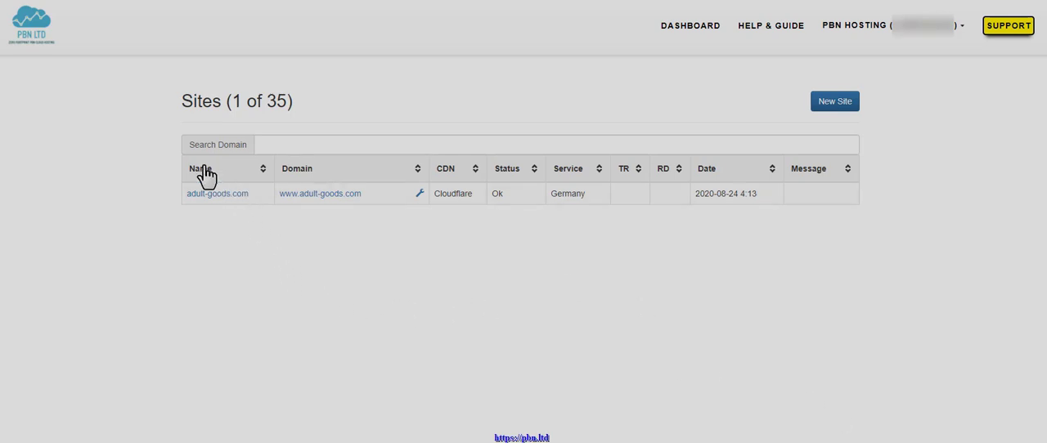
{"action": "mouse_move", "coordinate": [239, 286]}
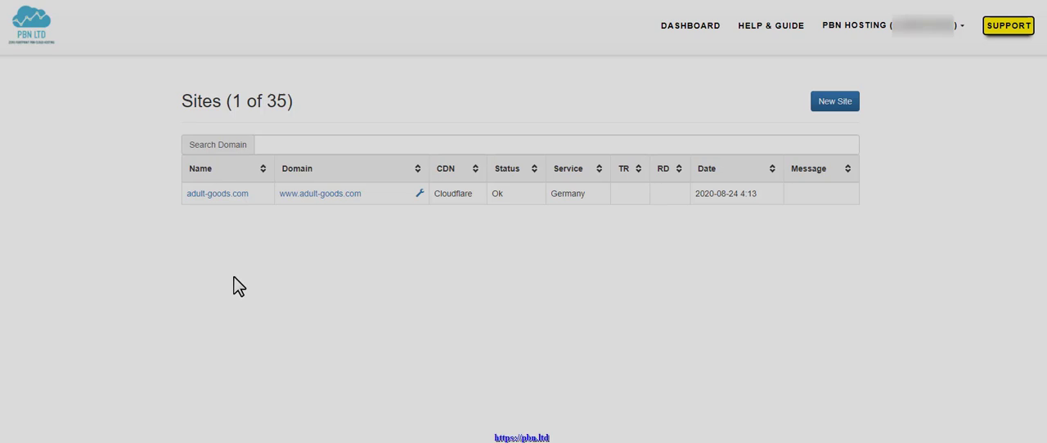
{"action": "mouse_move", "coordinate": [262, 203]}
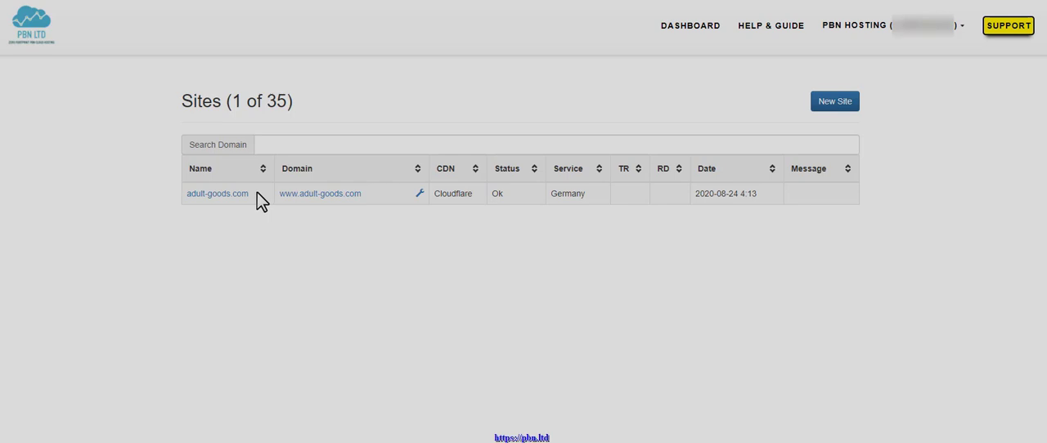
{"action": "mouse_move", "coordinate": [259, 210]}
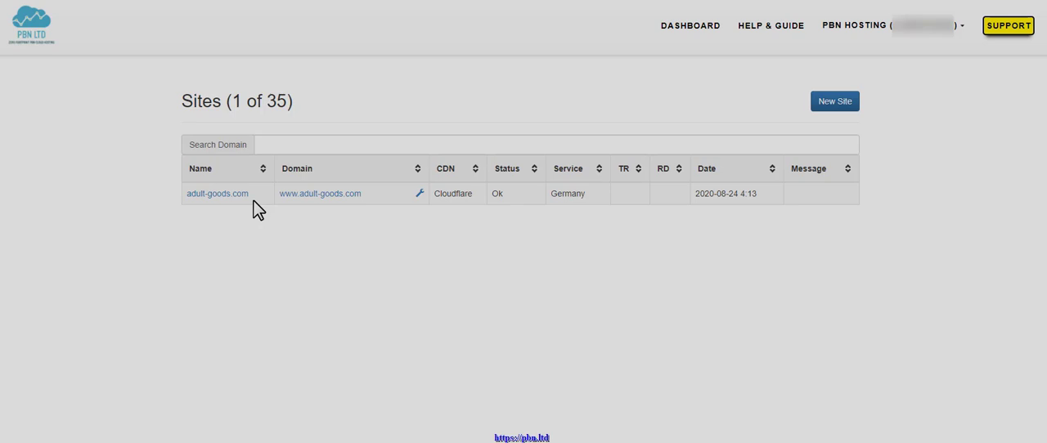
{"action": "mouse_move", "coordinate": [249, 200]}
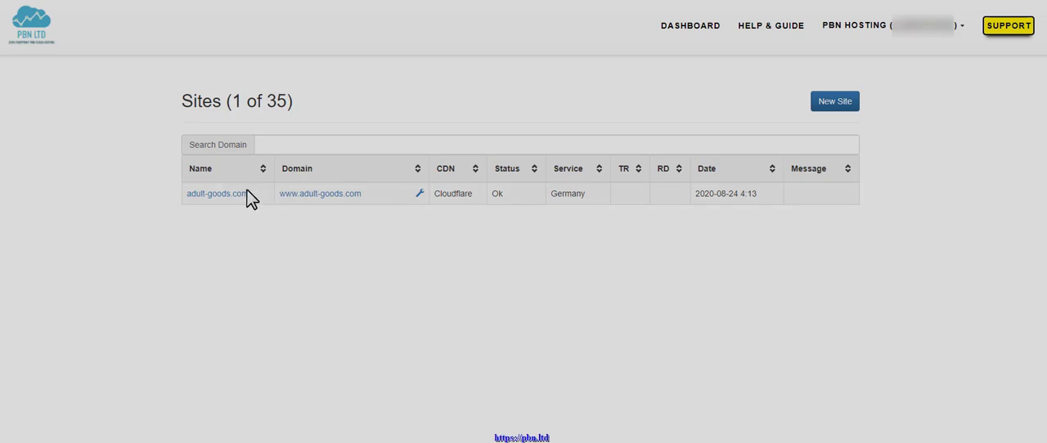
{"action": "mouse_move", "coordinate": [239, 200]}
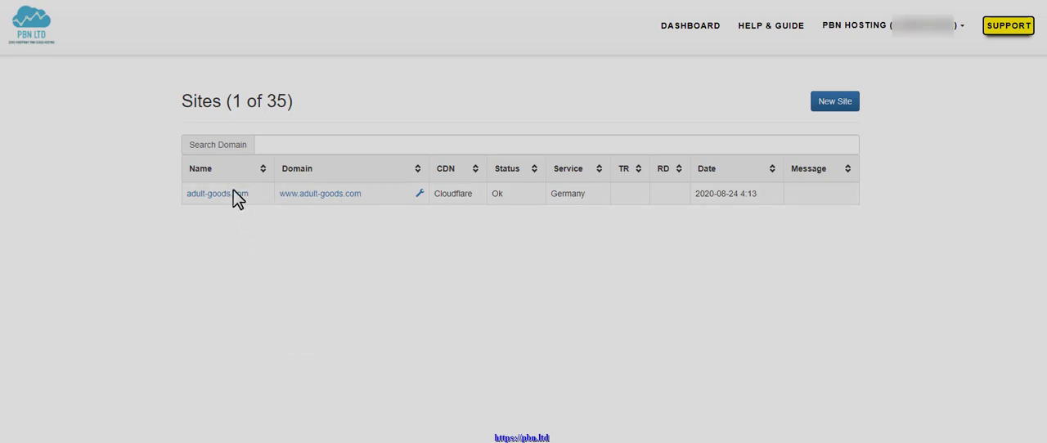
{"action": "mouse_move", "coordinate": [478, 173]}
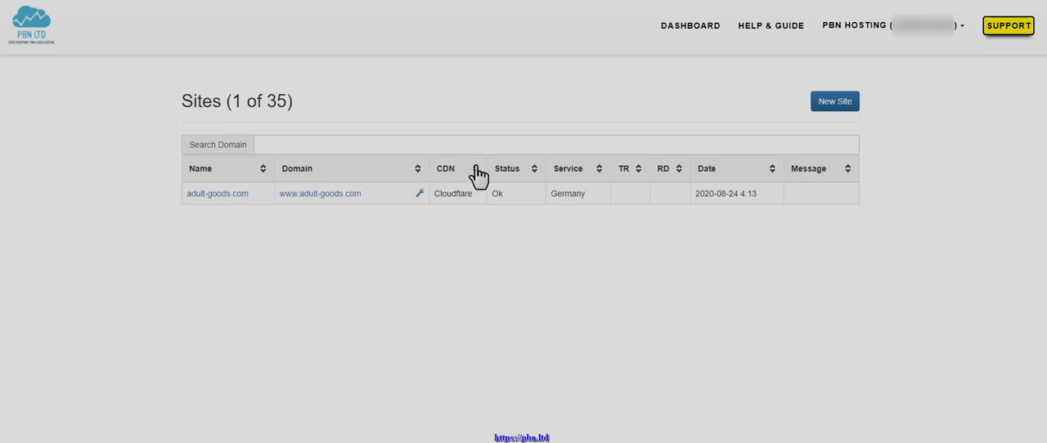
{"action": "mouse_move", "coordinate": [319, 200]}
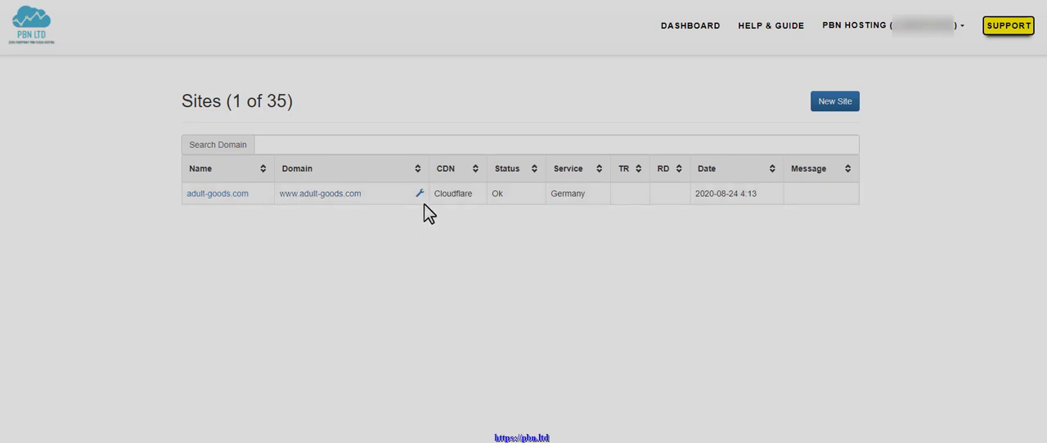
{"action": "mouse_move", "coordinate": [419, 198]}
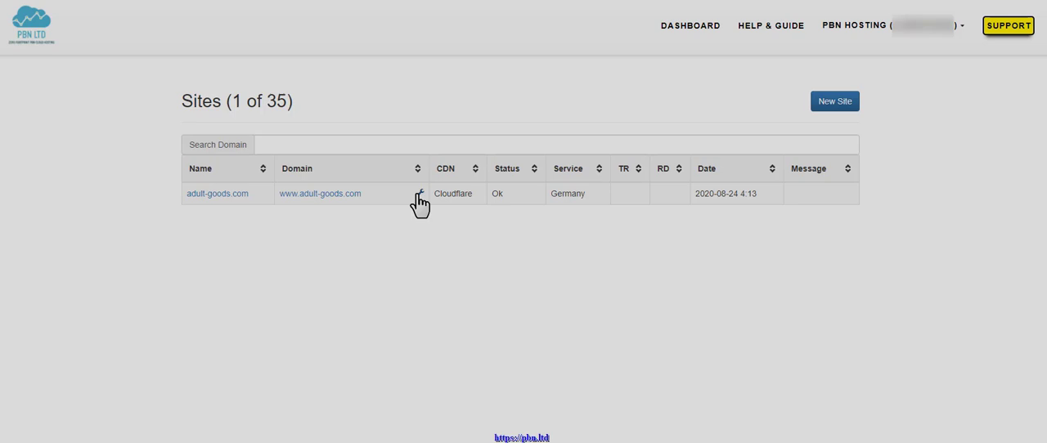
{"action": "mouse_move", "coordinate": [410, 237]}
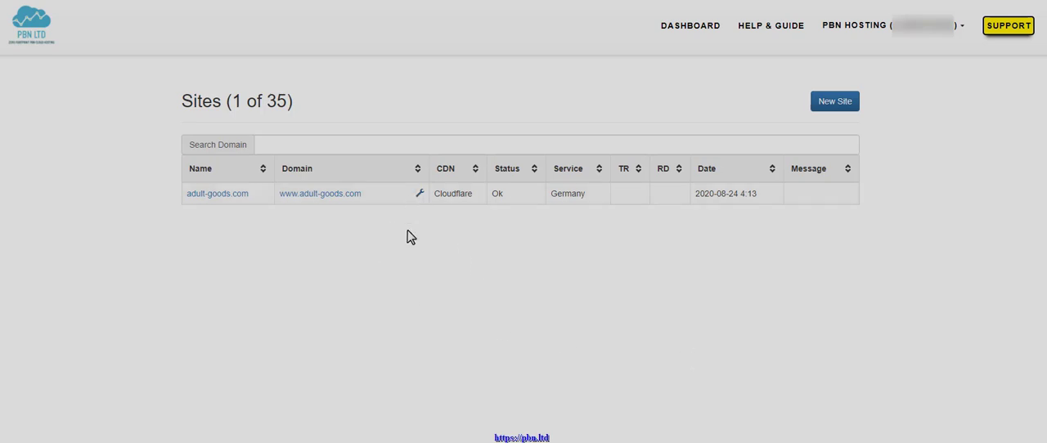
{"action": "mouse_move", "coordinate": [418, 279]}
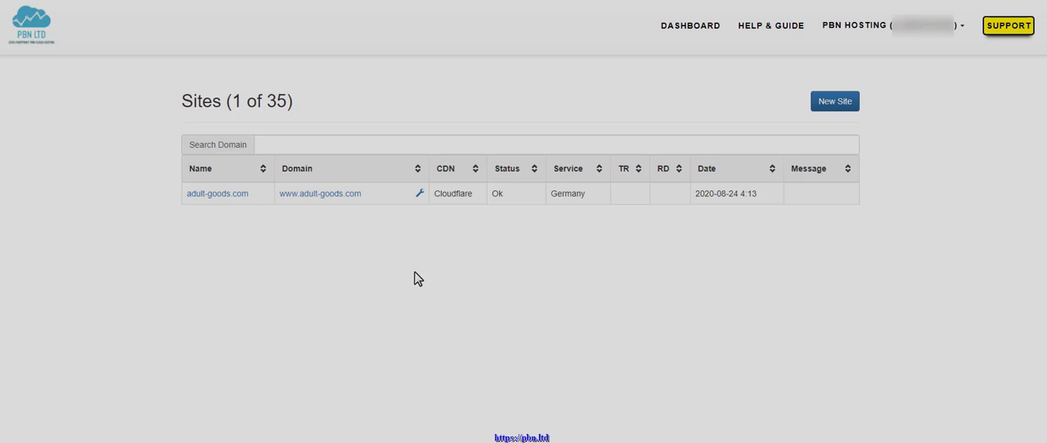
{"action": "mouse_move", "coordinate": [422, 205]}
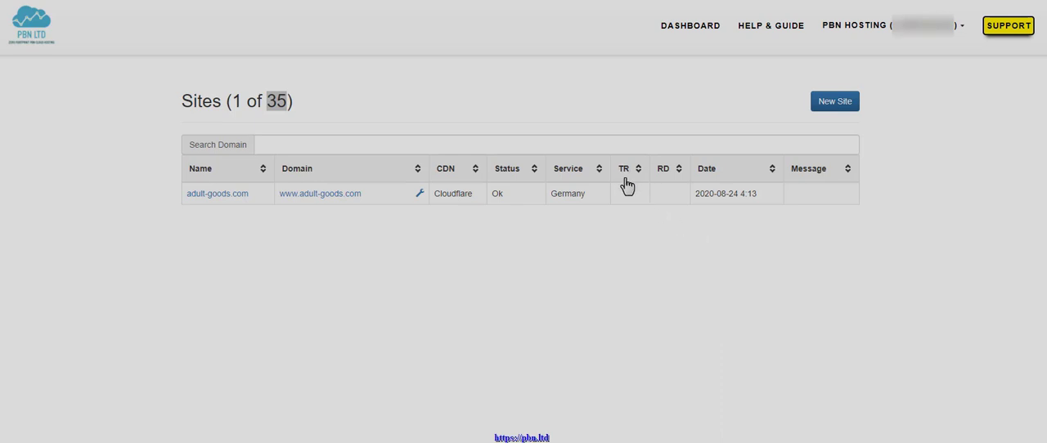
{"action": "mouse_move", "coordinate": [627, 177]}
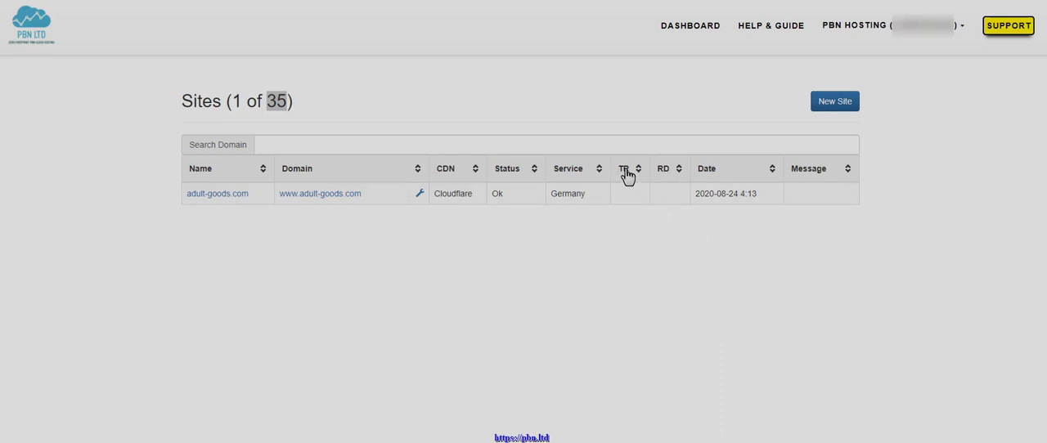
{"action": "mouse_move", "coordinate": [632, 186]}
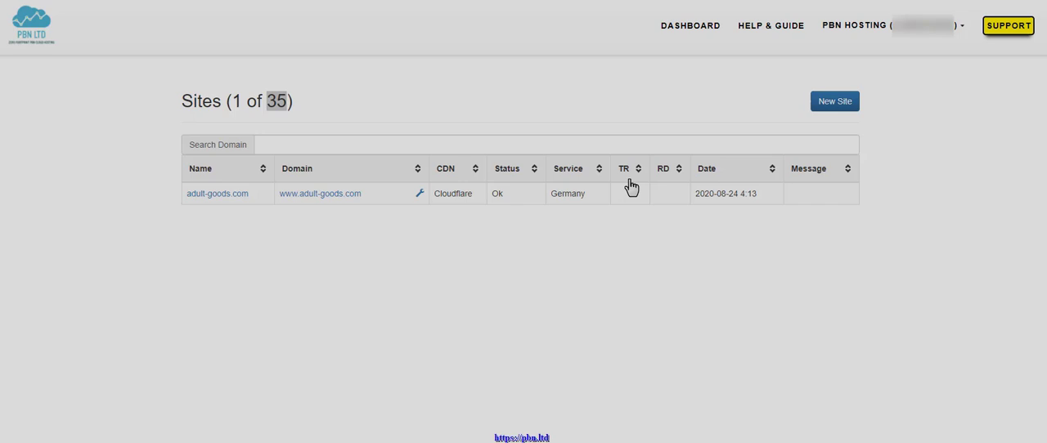
{"action": "mouse_move", "coordinate": [628, 190]}
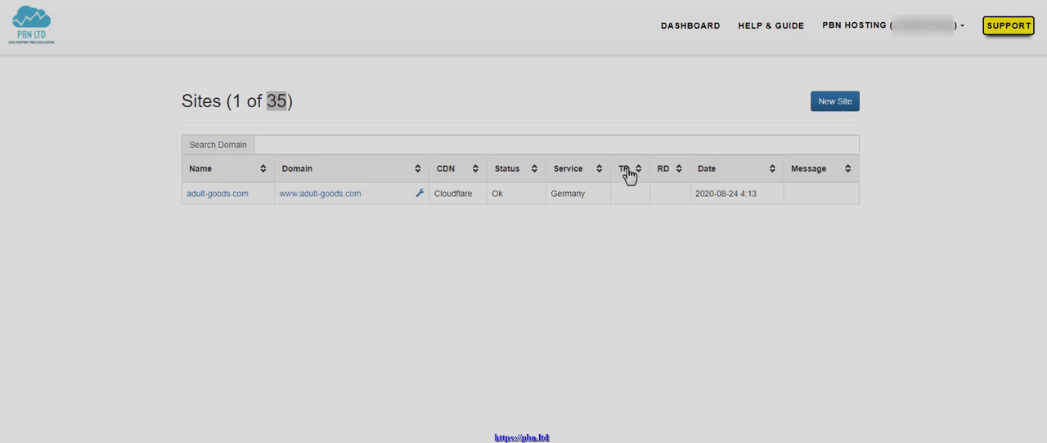
{"action": "mouse_move", "coordinate": [665, 177]}
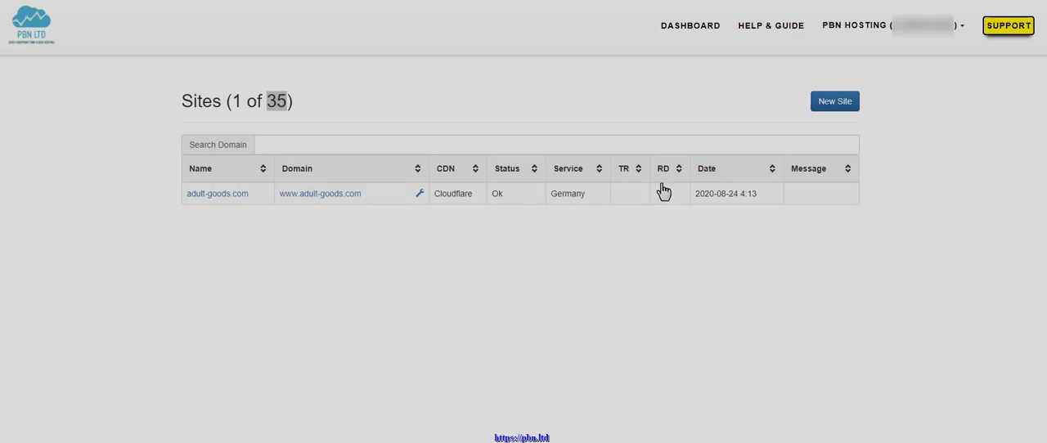
{"action": "mouse_move", "coordinate": [644, 172]}
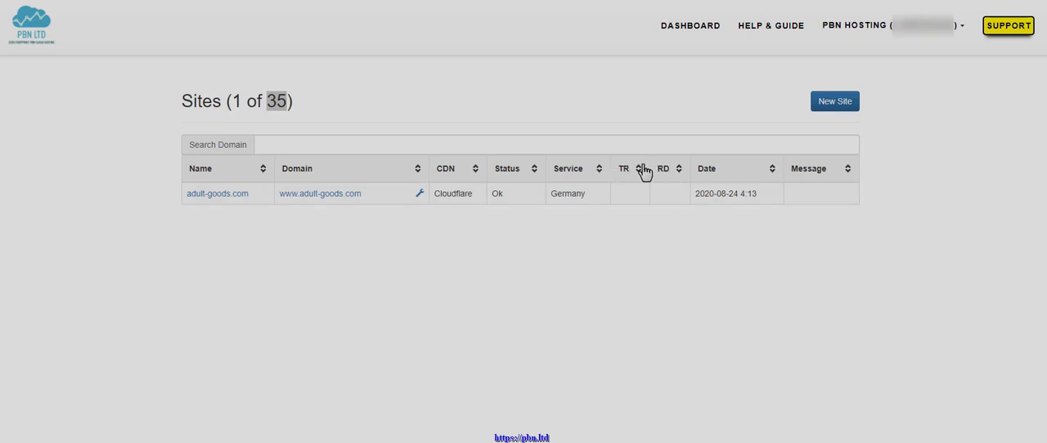
{"action": "mouse_move", "coordinate": [626, 177]}
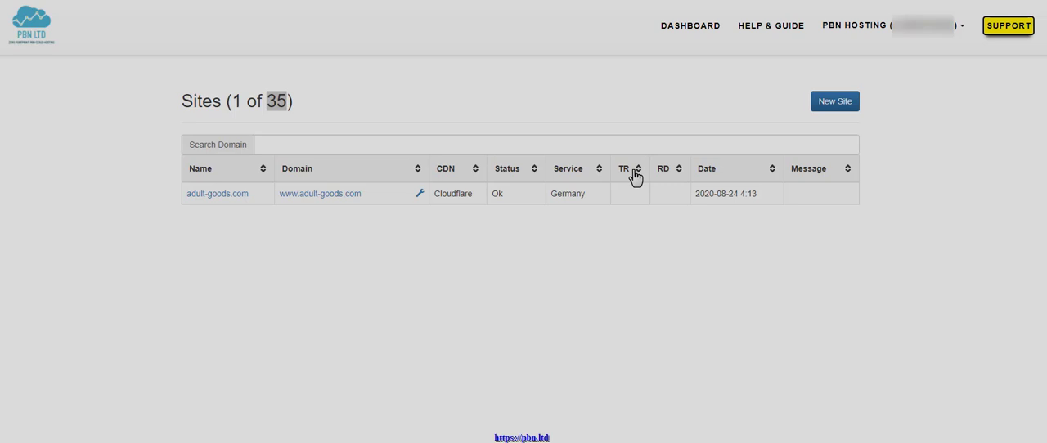
{"action": "mouse_move", "coordinate": [638, 200]}
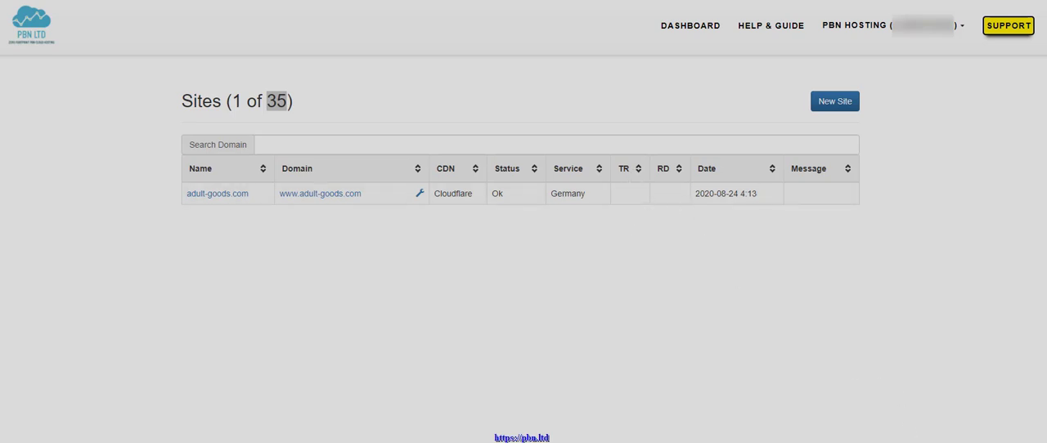
{"action": "mouse_move", "coordinate": [576, 342]}
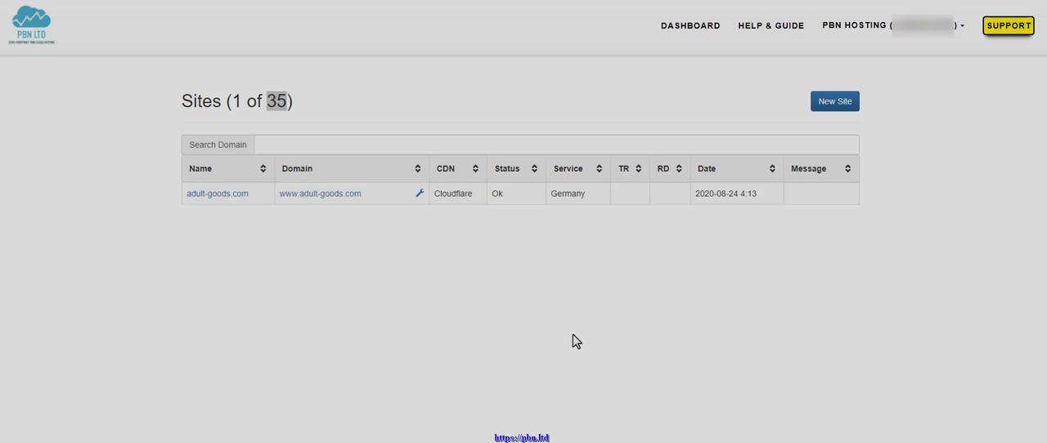
{"action": "mouse_move", "coordinate": [203, 199]}
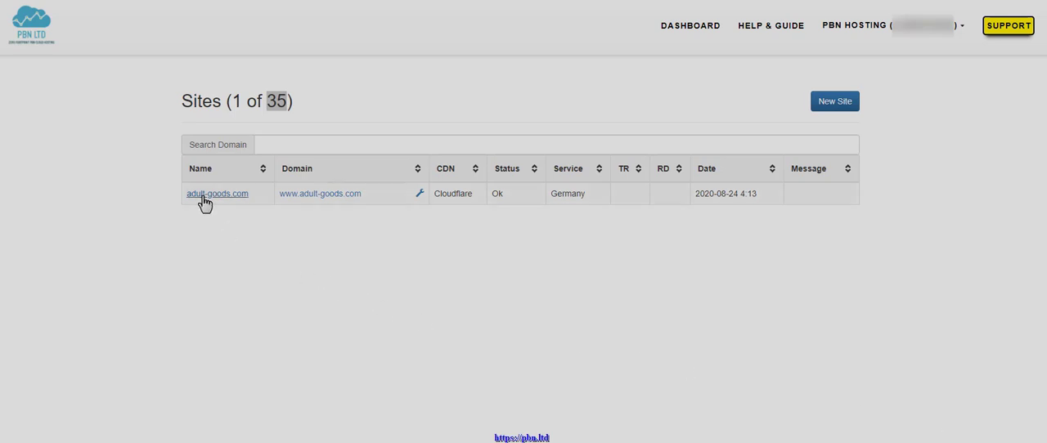
{"action": "mouse_move", "coordinate": [219, 225]}
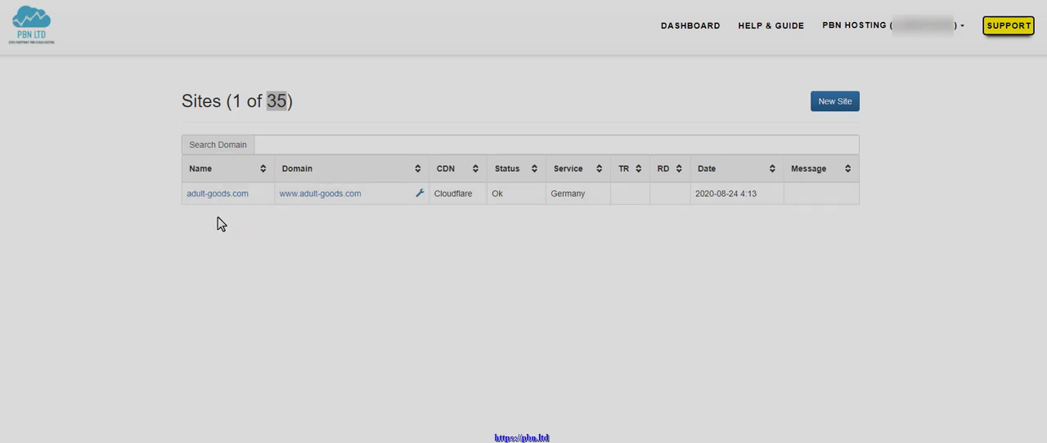
{"action": "mouse_move", "coordinate": [206, 196]}
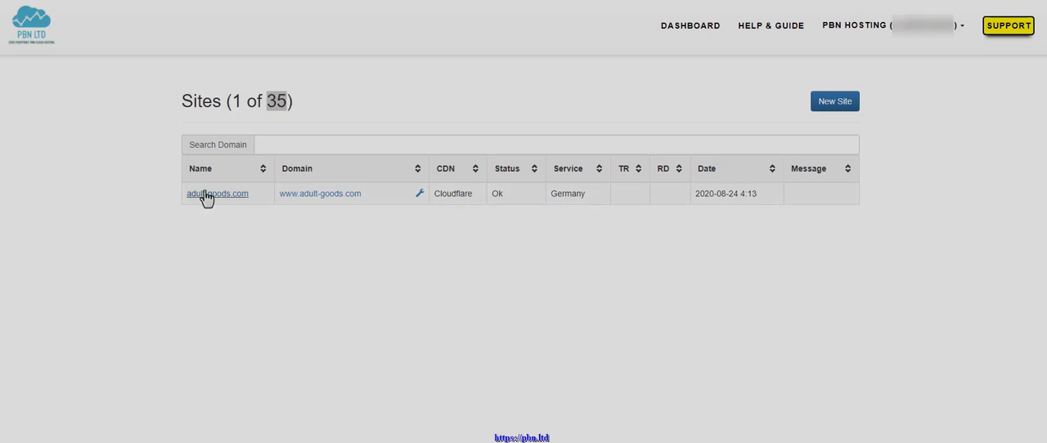
{"action": "mouse_move", "coordinate": [209, 203]}
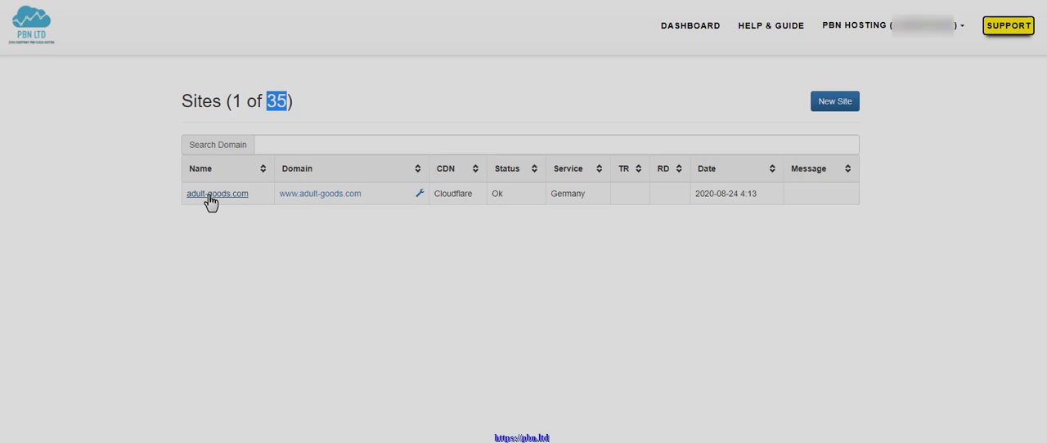
{"action": "left_click", "coordinate": [216, 193]}
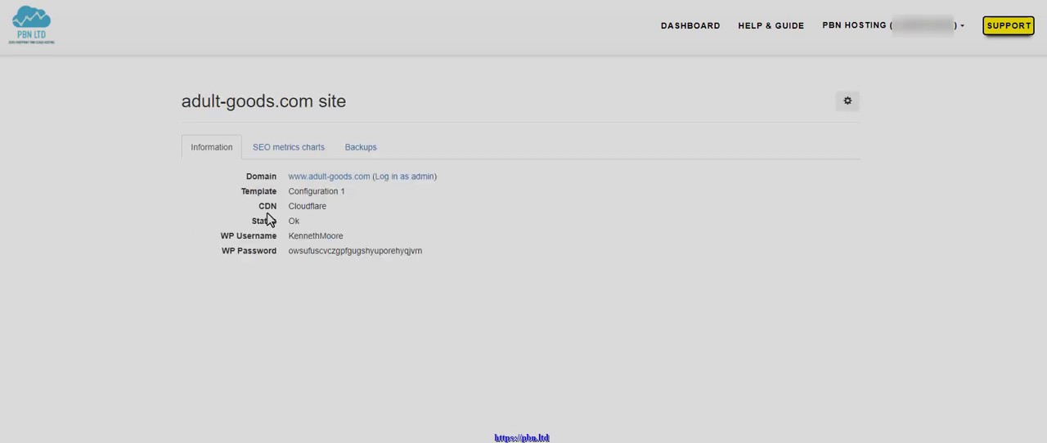
{"action": "mouse_move", "coordinate": [328, 177]}
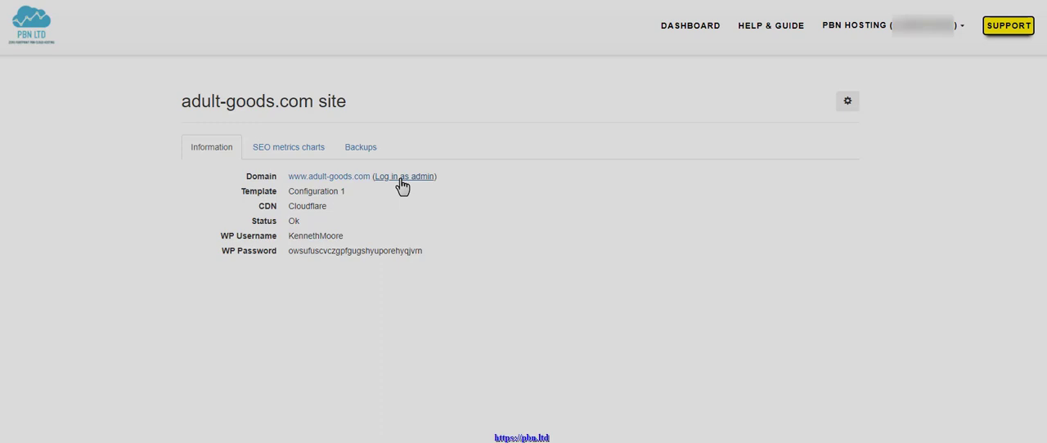
{"action": "mouse_move", "coordinate": [330, 192]}
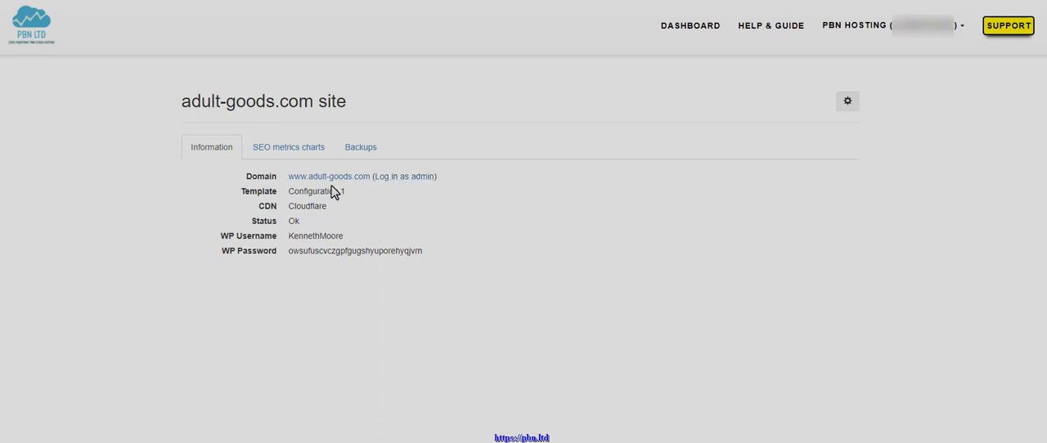
{"action": "mouse_move", "coordinate": [262, 210]}
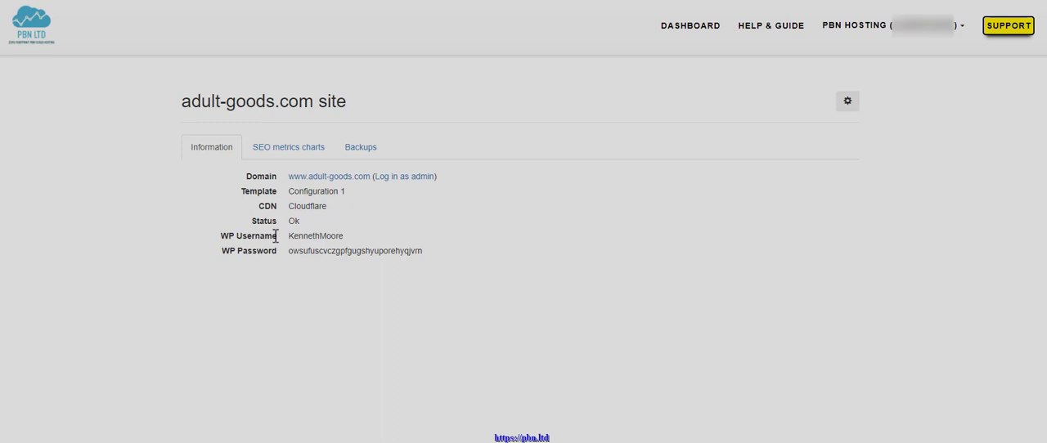
{"action": "mouse_move", "coordinate": [321, 236]}
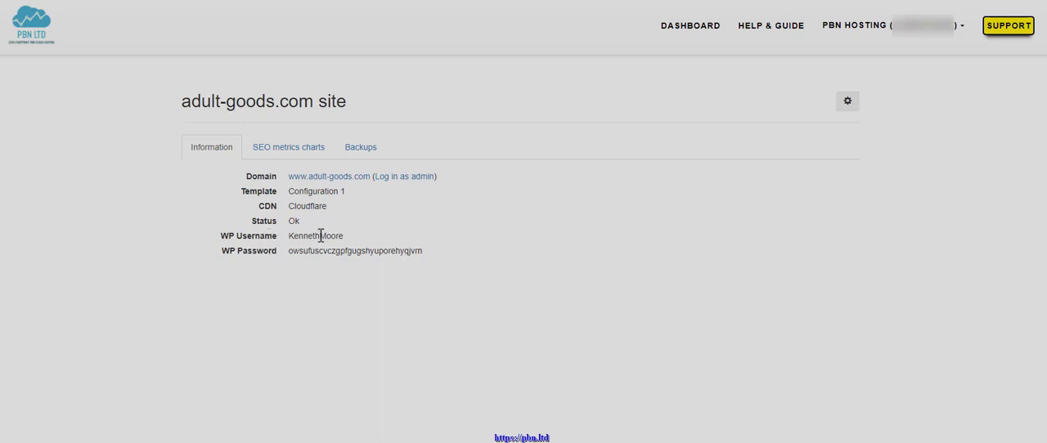
{"action": "mouse_move", "coordinate": [288, 147]}
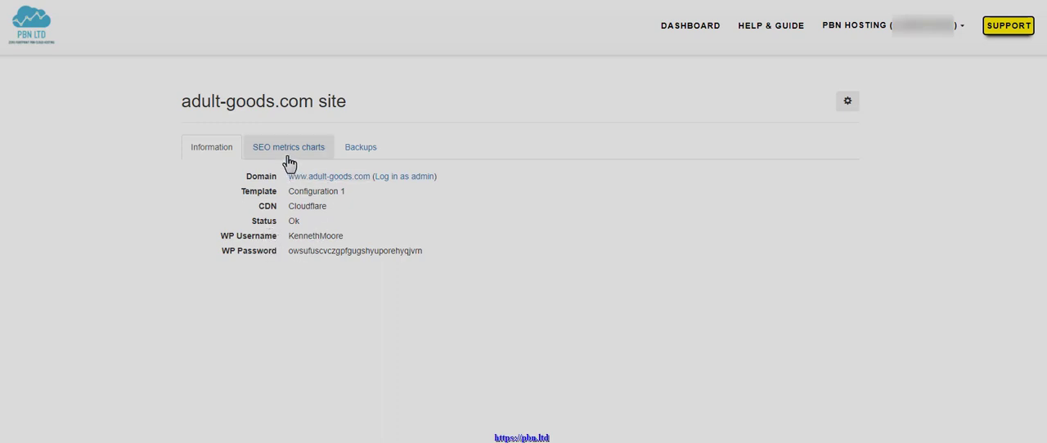
- Show the SEO metrics charts for adult-goods.com, which report no SEO data available
{"action": "left_click", "coordinate": [288, 148]}
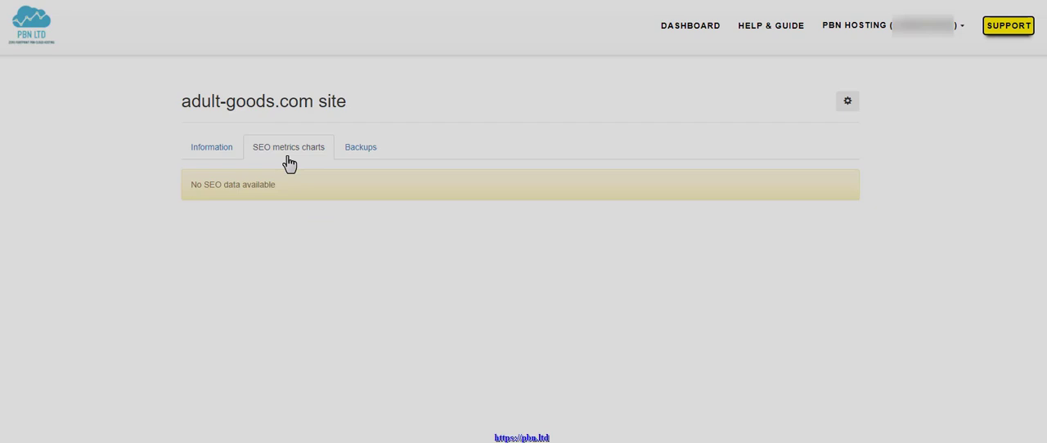
{"action": "mouse_move", "coordinate": [263, 211]}
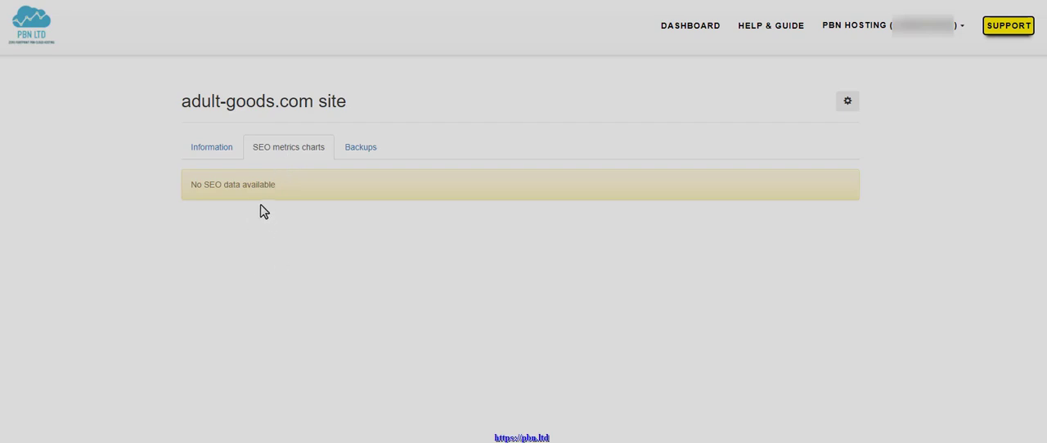
{"action": "mouse_move", "coordinate": [293, 317]}
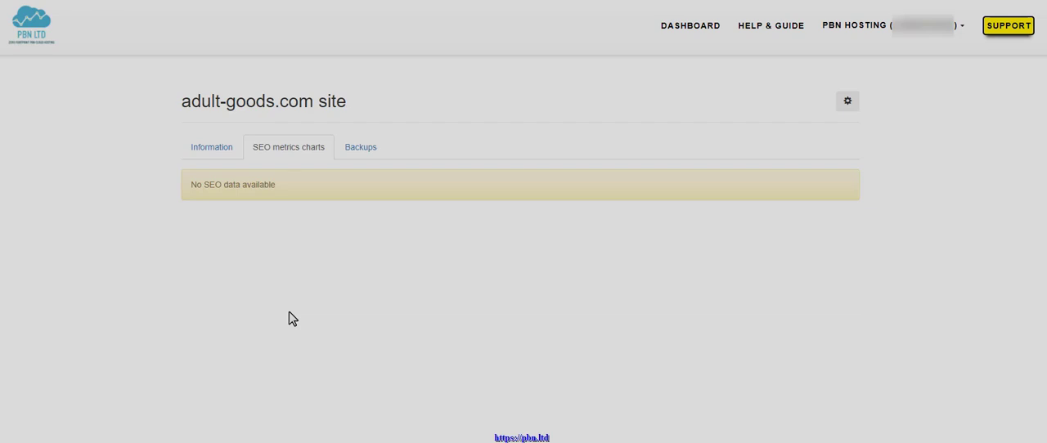
{"action": "mouse_move", "coordinate": [368, 288]}
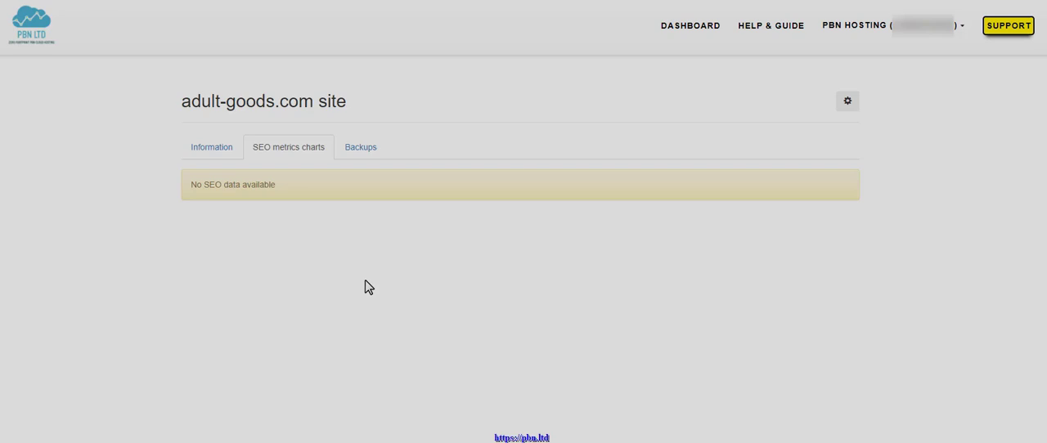
- Show the Backups list with the single manual backup from 24 Aug 2020, state Ok
{"action": "left_click", "coordinate": [360, 147]}
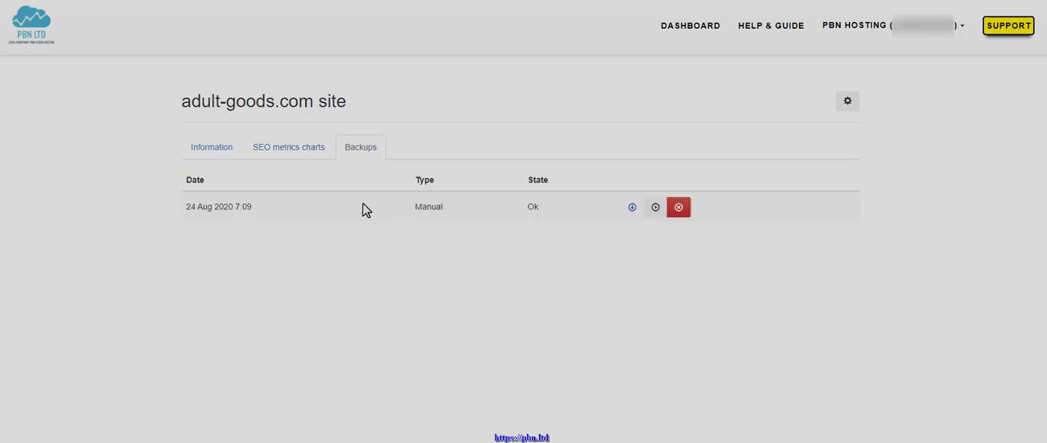
{"action": "mouse_move", "coordinate": [188, 203]}
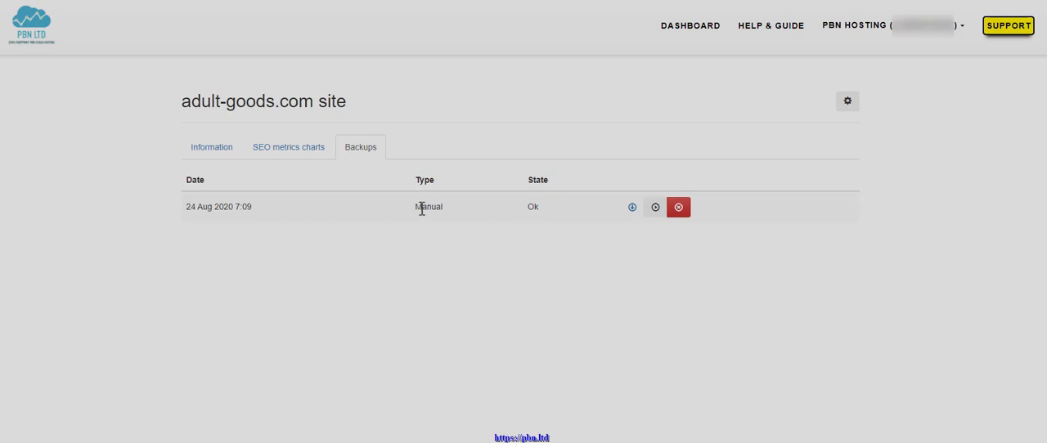
{"action": "mouse_move", "coordinate": [422, 220]}
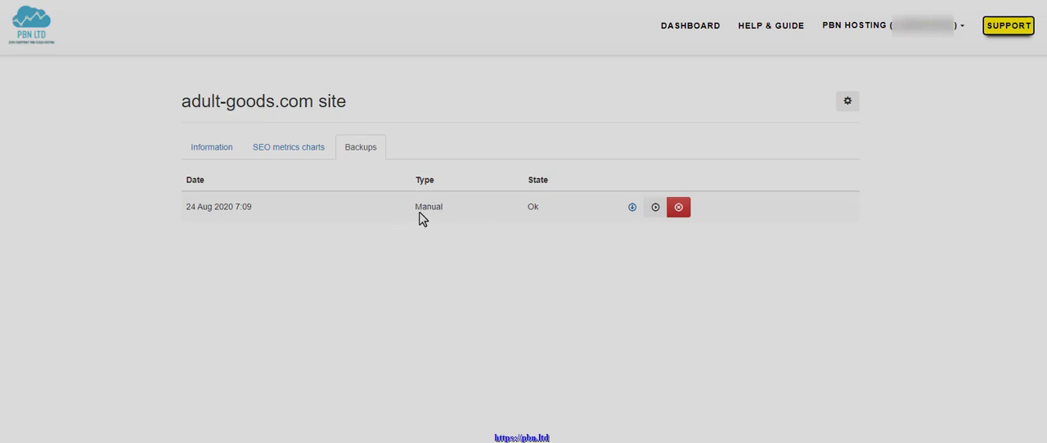
{"action": "mouse_move", "coordinate": [386, 213]}
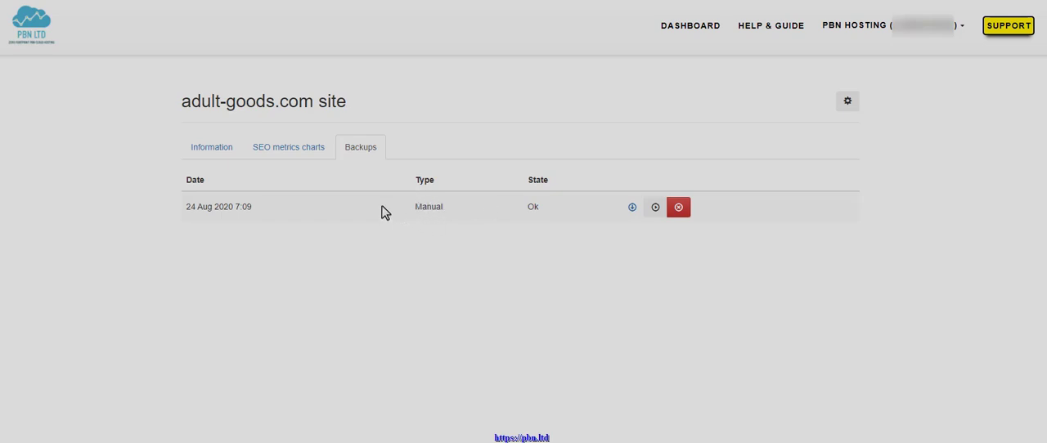
{"action": "mouse_move", "coordinate": [547, 180]}
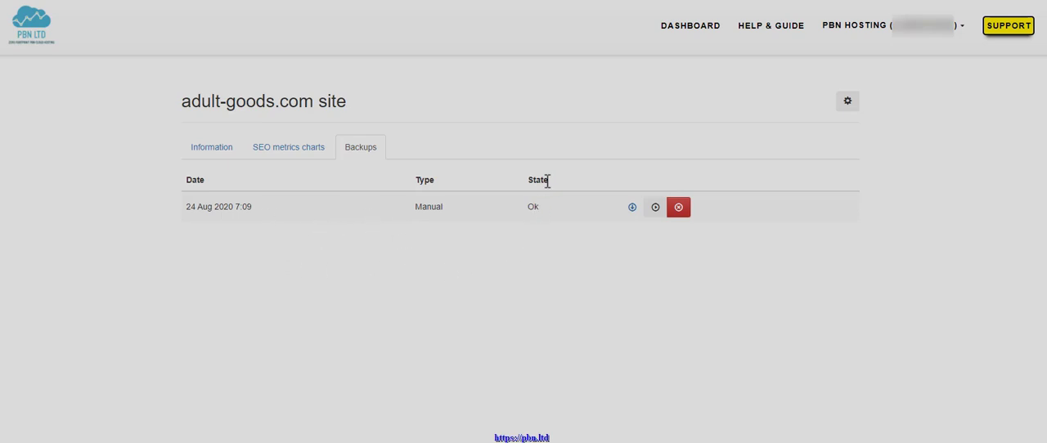
{"action": "mouse_move", "coordinate": [506, 236]}
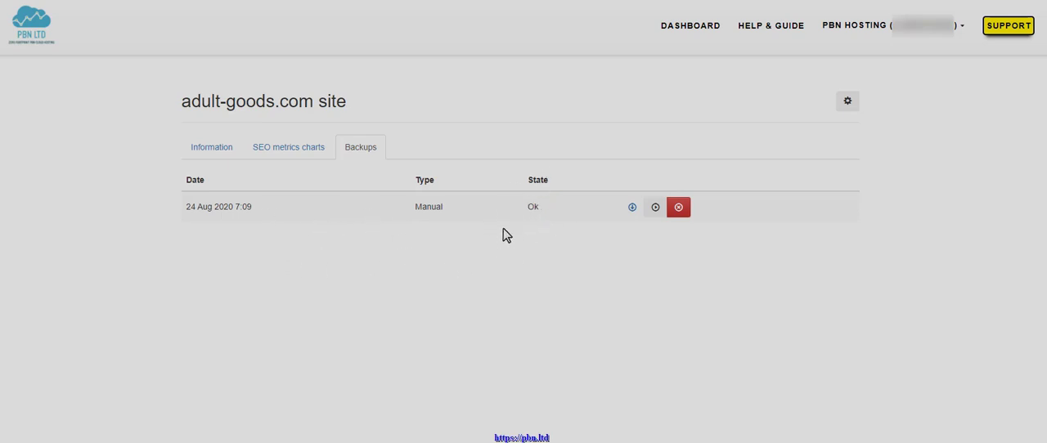
{"action": "mouse_move", "coordinate": [438, 262]}
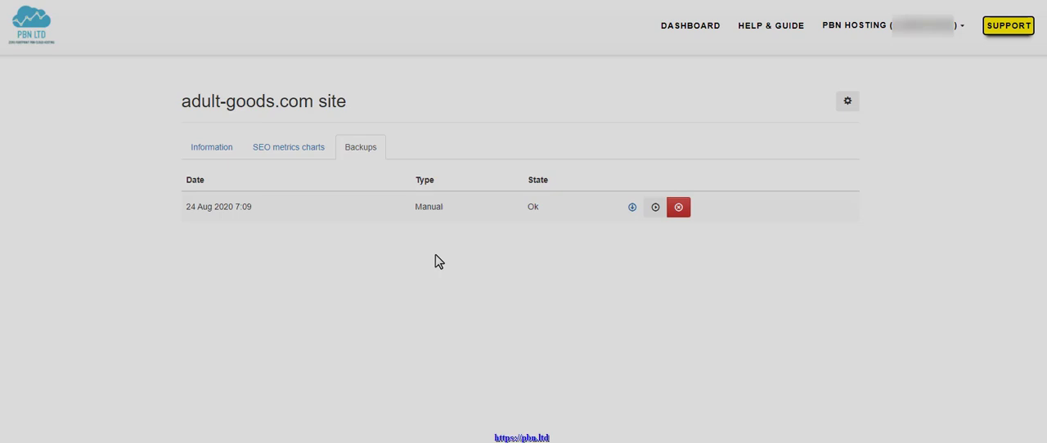
{"action": "mouse_move", "coordinate": [401, 252]}
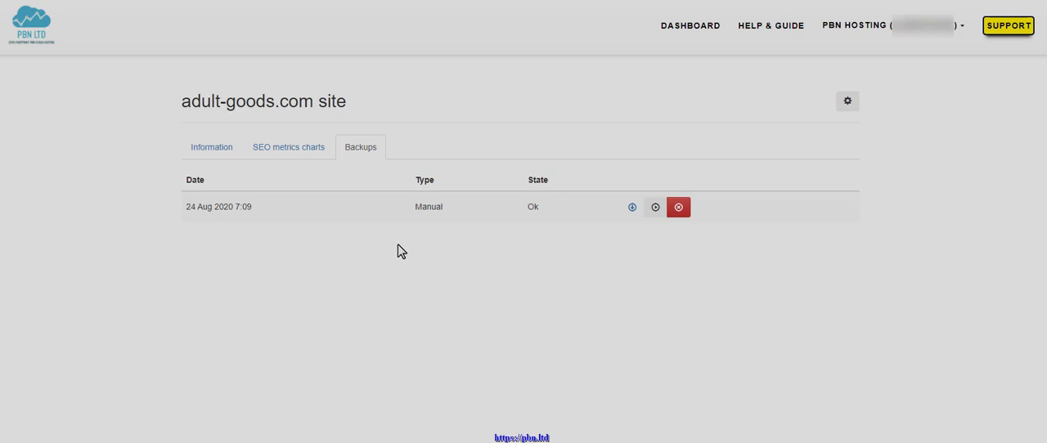
{"action": "mouse_move", "coordinate": [632, 207]}
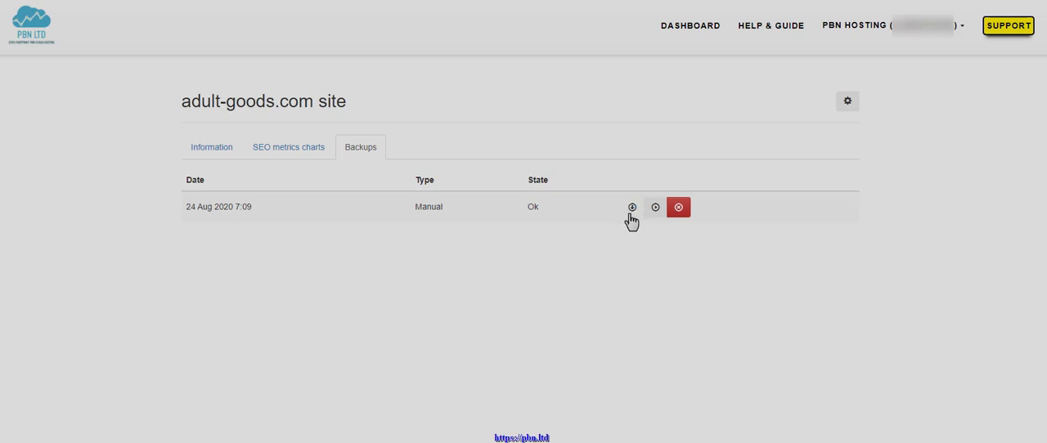
{"action": "mouse_move", "coordinate": [631, 206]}
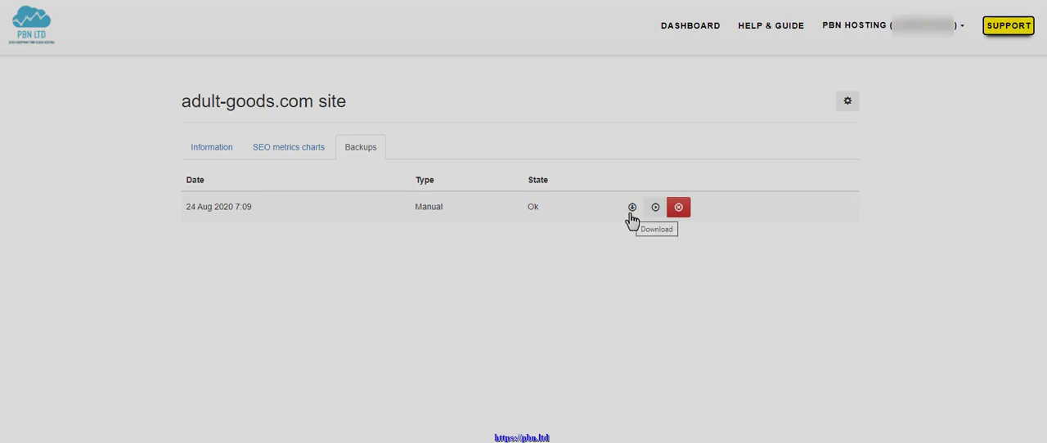
{"action": "mouse_move", "coordinate": [661, 261]}
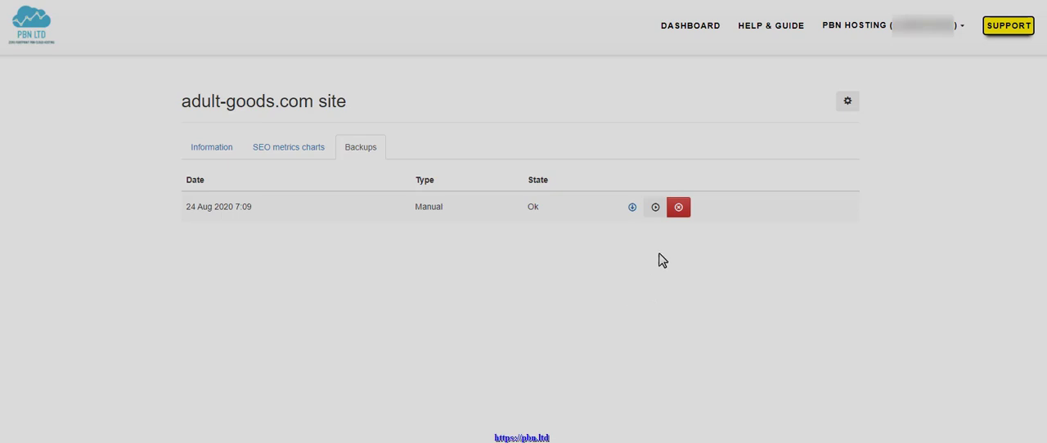
{"action": "mouse_move", "coordinate": [655, 206]}
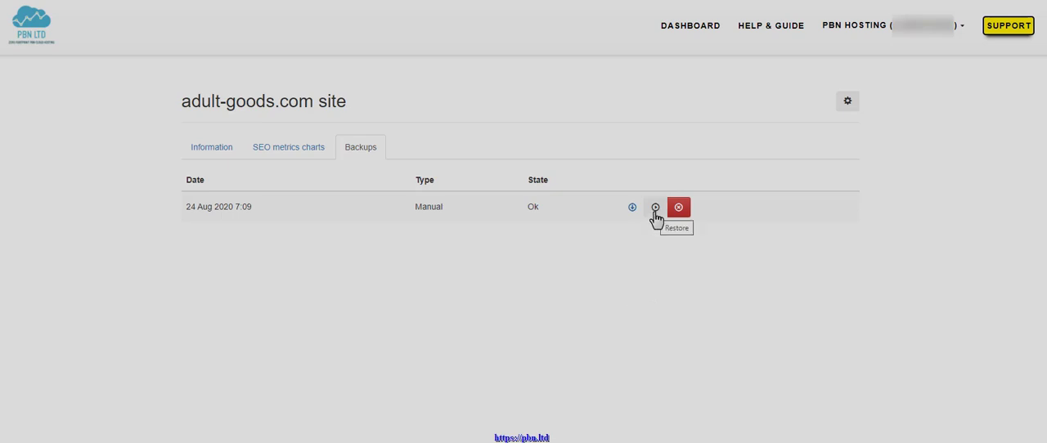
{"action": "mouse_move", "coordinate": [628, 284]}
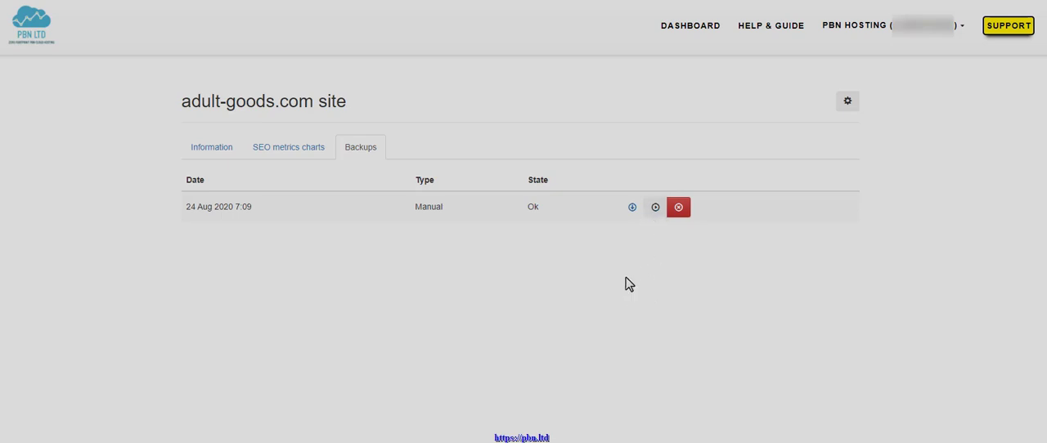
{"action": "mouse_move", "coordinate": [606, 329]}
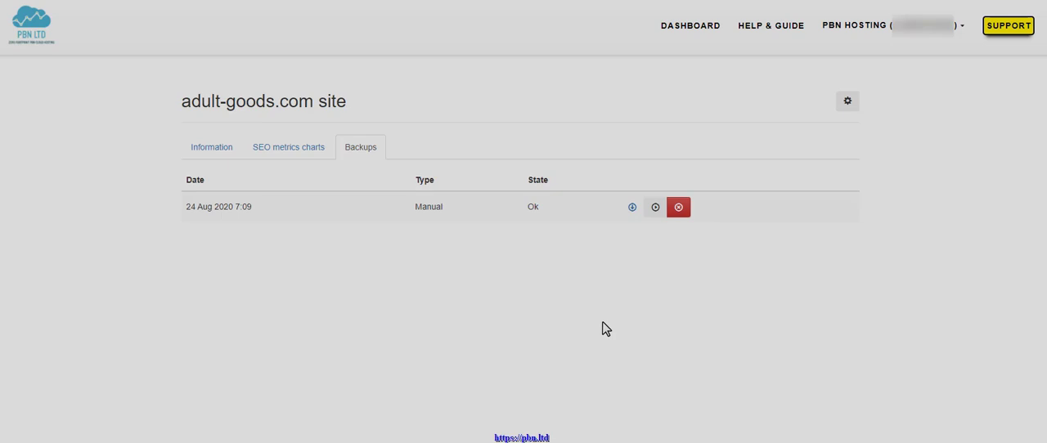
{"action": "mouse_move", "coordinate": [288, 269]}
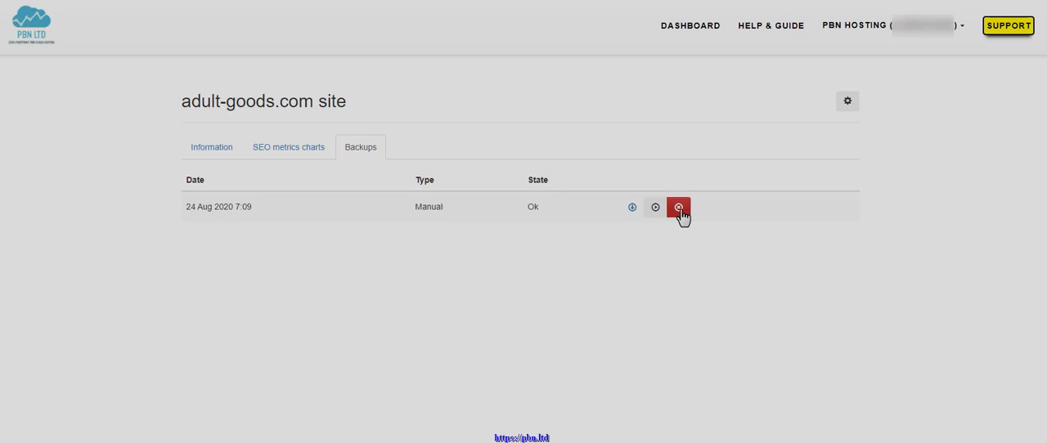
{"action": "mouse_move", "coordinate": [897, 138]}
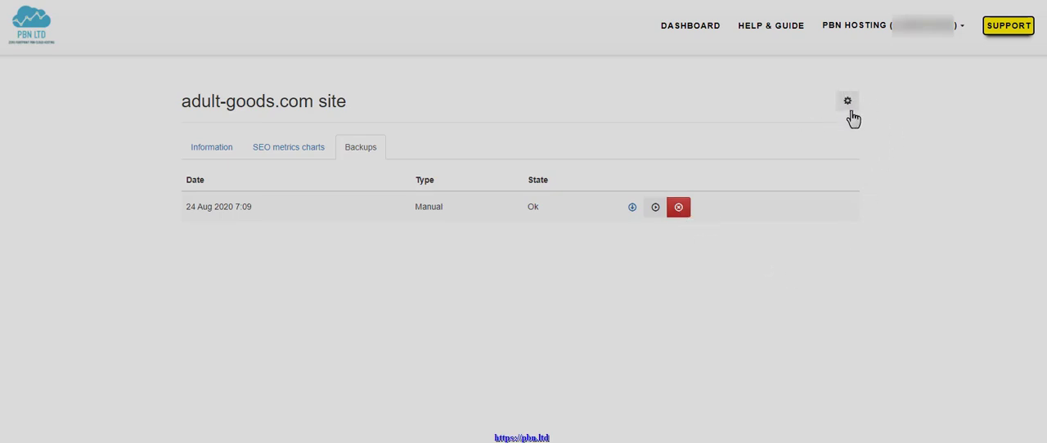
{"action": "mouse_move", "coordinate": [848, 108]}
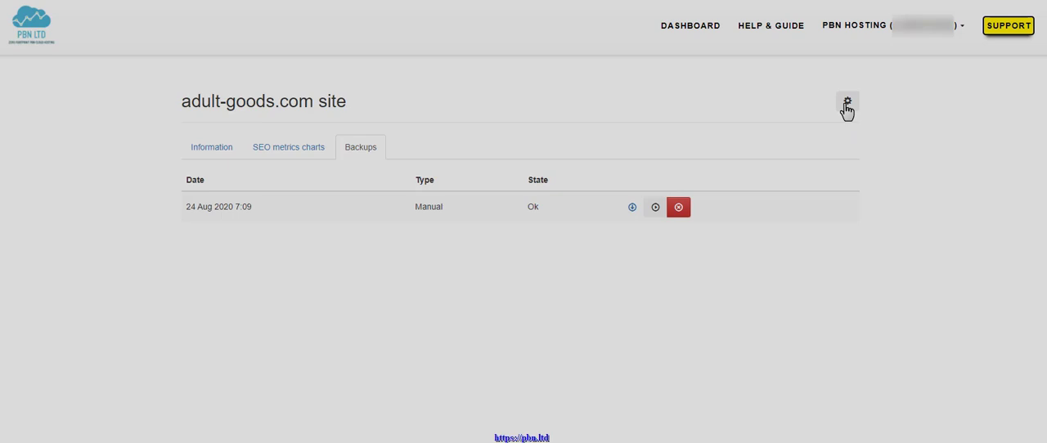
- Bring up the cog options menu for adult-goods.com listing Generate WP Credentials and Create backup
{"action": "left_click", "coordinate": [848, 102]}
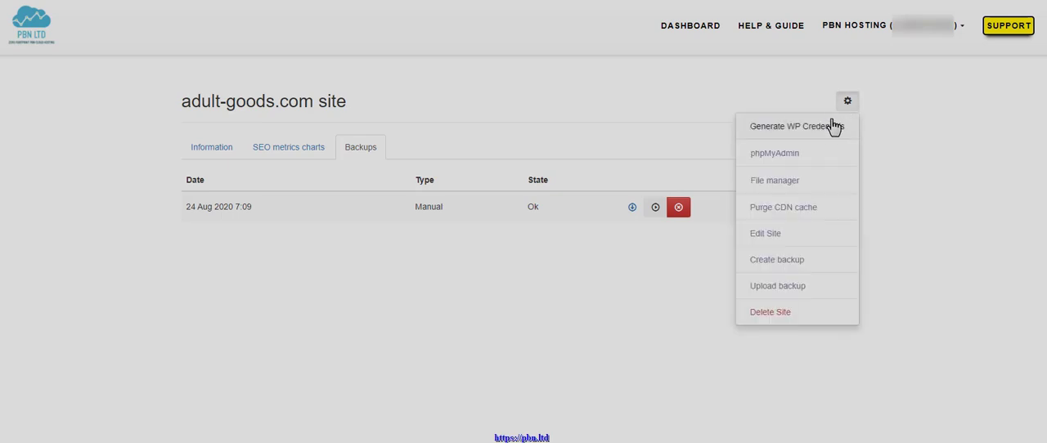
{"action": "mouse_move", "coordinate": [828, 133]}
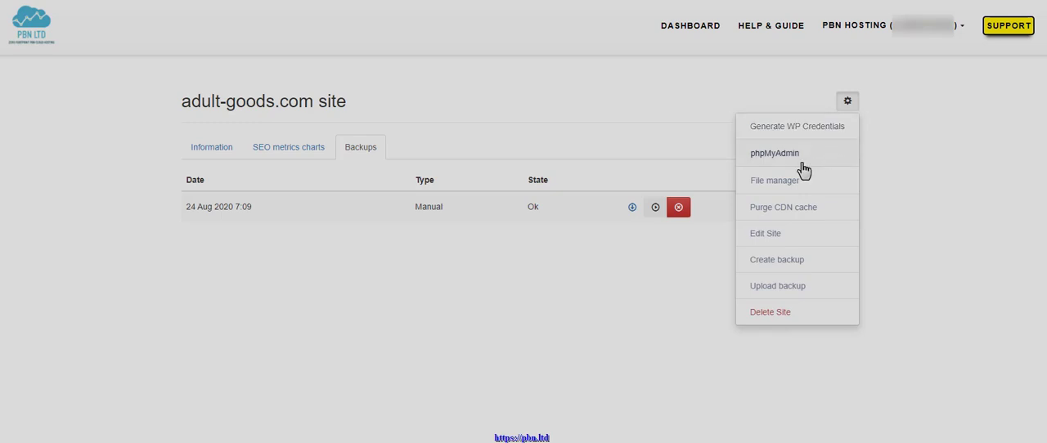
{"action": "mouse_move", "coordinate": [777, 160]}
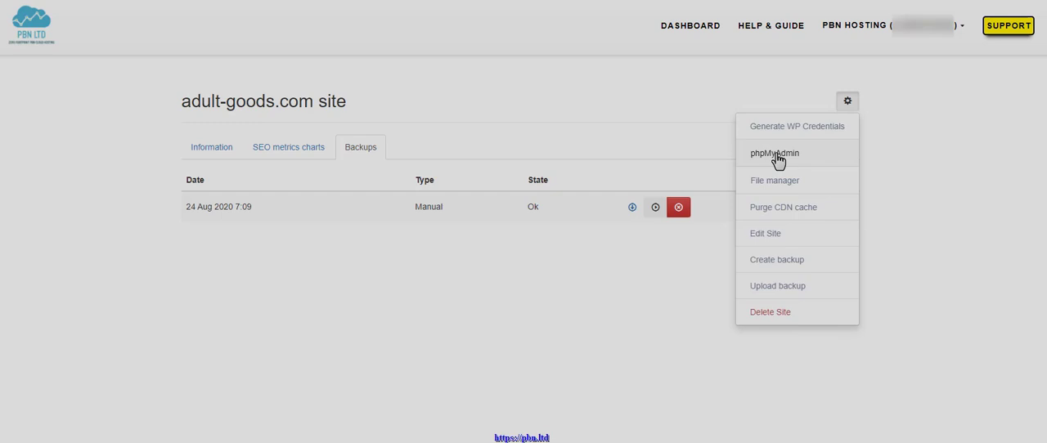
{"action": "mouse_move", "coordinate": [784, 186]}
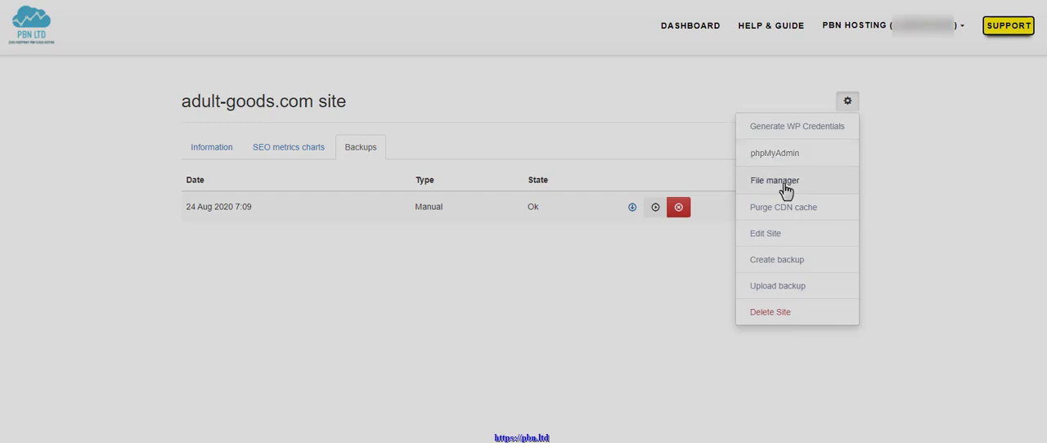
{"action": "mouse_move", "coordinate": [782, 190]}
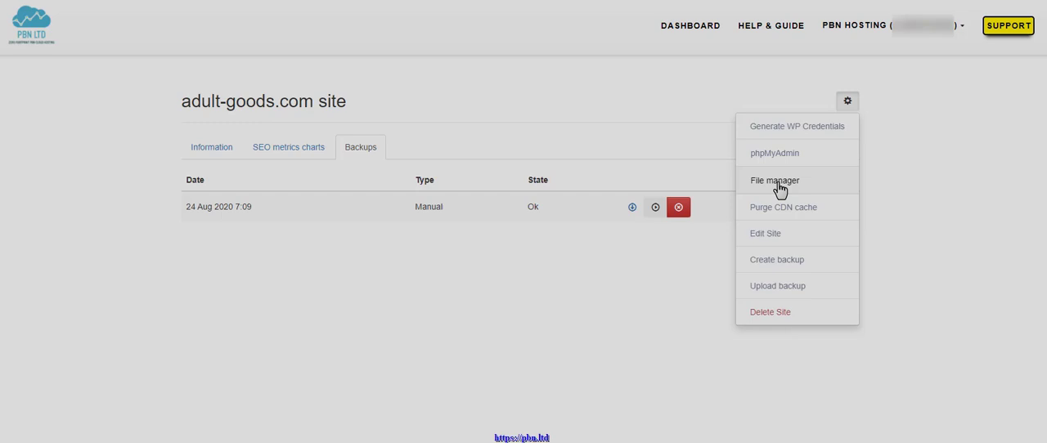
{"action": "mouse_move", "coordinate": [793, 213]}
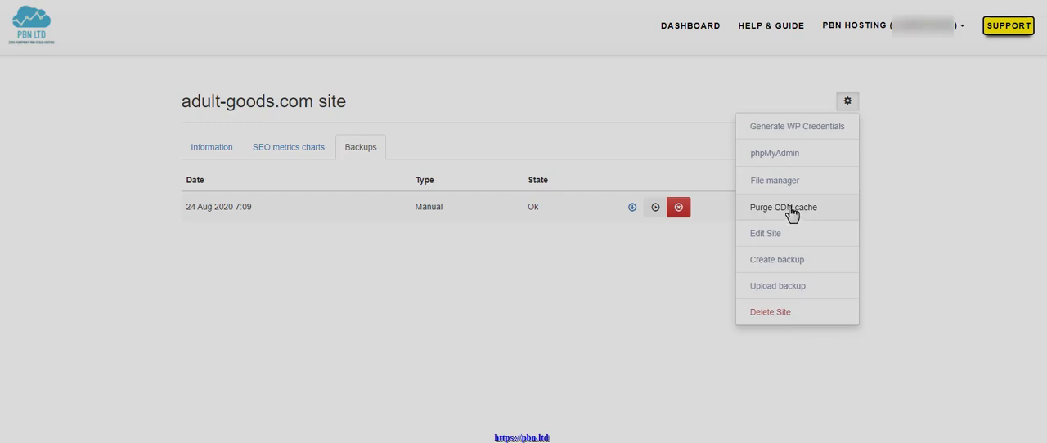
{"action": "mouse_move", "coordinate": [776, 237]}
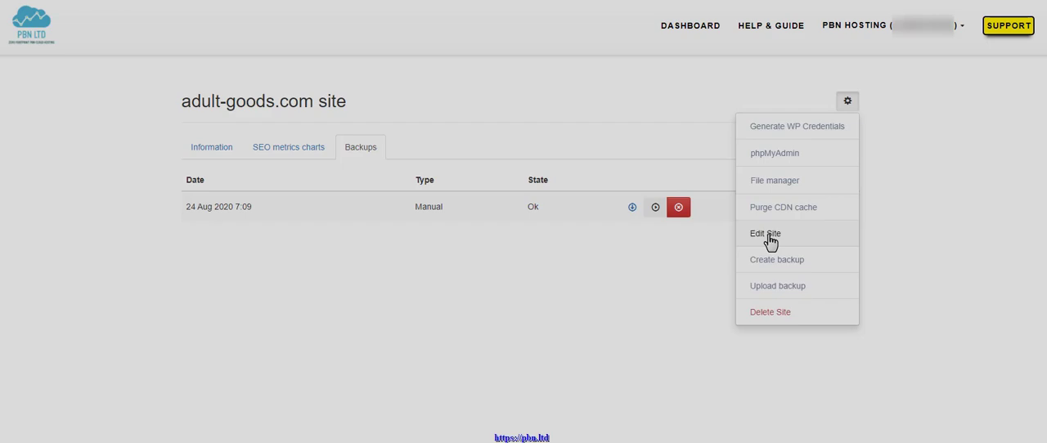
- Review the Edit Site form's Name, Domain and Login url fields, then cancel without saving
{"action": "left_click", "coordinate": [766, 232]}
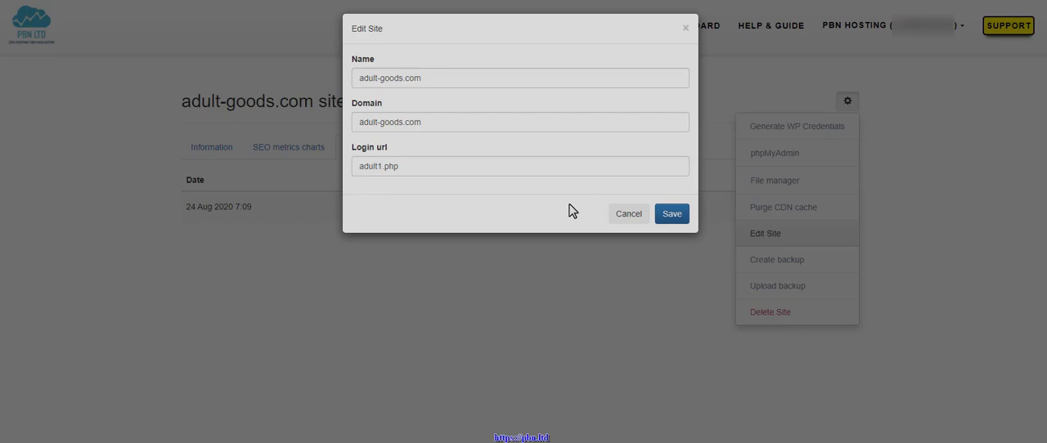
{"action": "left_click", "coordinate": [628, 212]}
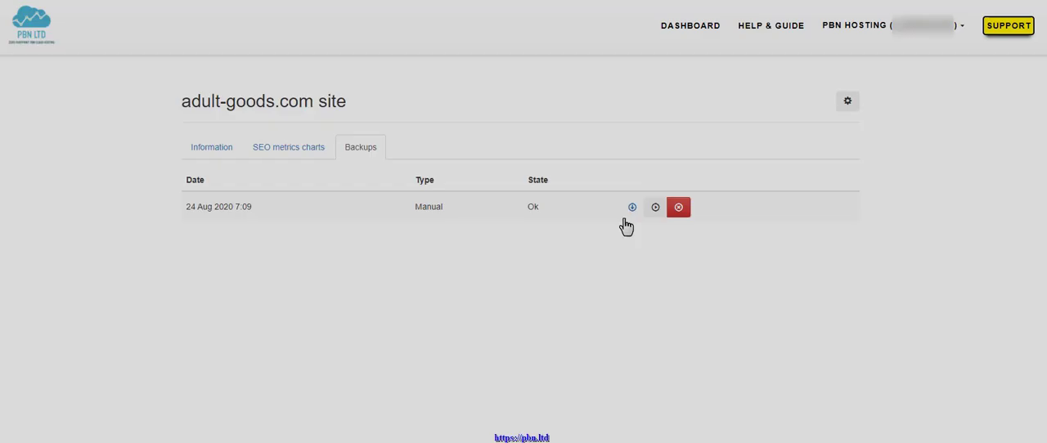
{"action": "mouse_move", "coordinate": [857, 111]}
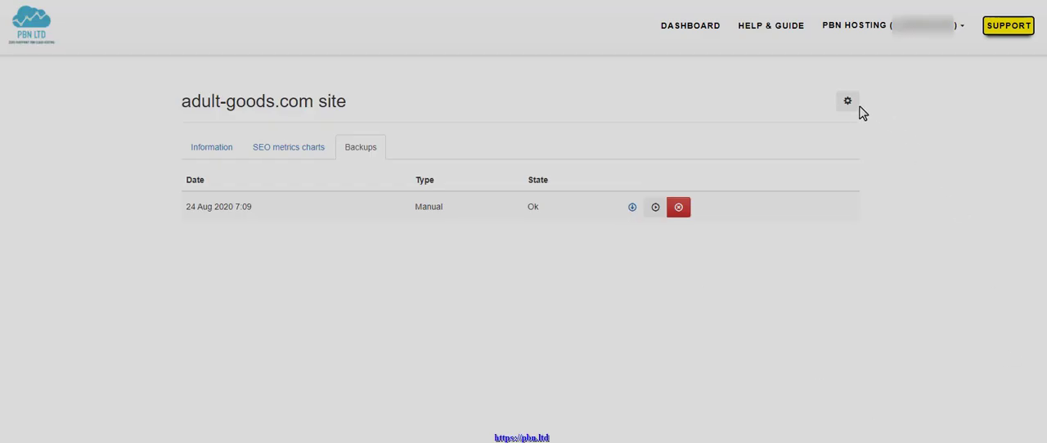
- Reopen the cog options menu to point out Create backup, Upload backup and Delete Site
{"action": "left_click", "coordinate": [848, 102]}
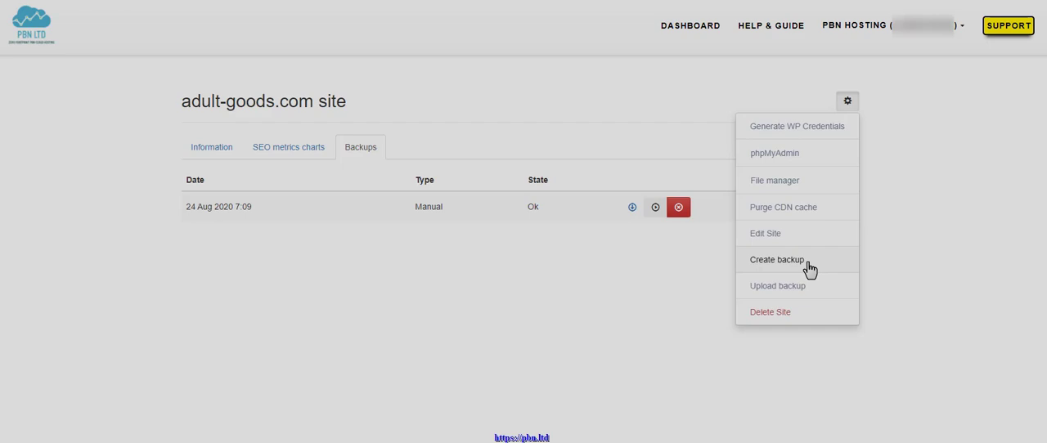
{"action": "left_click", "coordinate": [776, 259]}
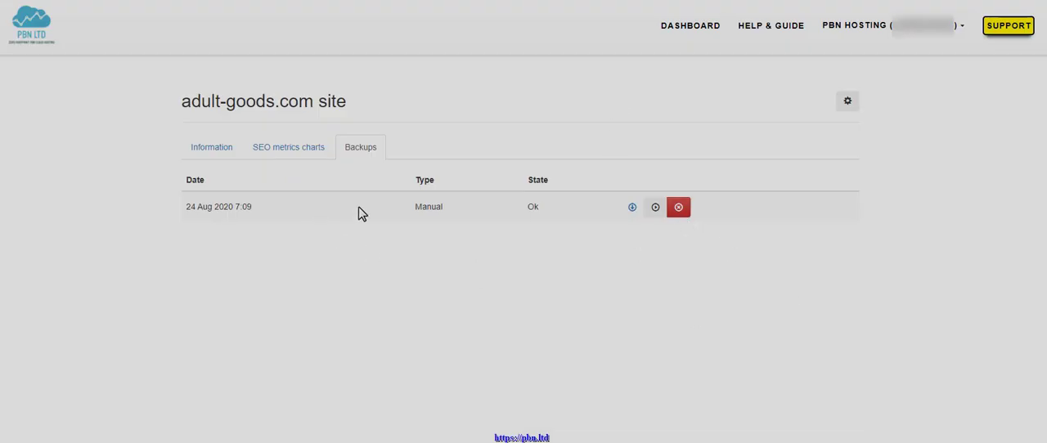
{"action": "mouse_move", "coordinate": [846, 120]}
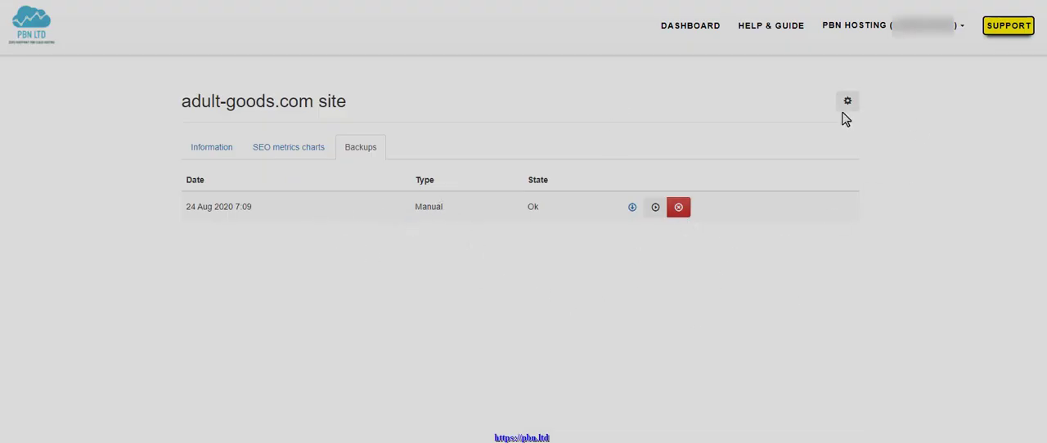
{"action": "left_click", "coordinate": [847, 102]}
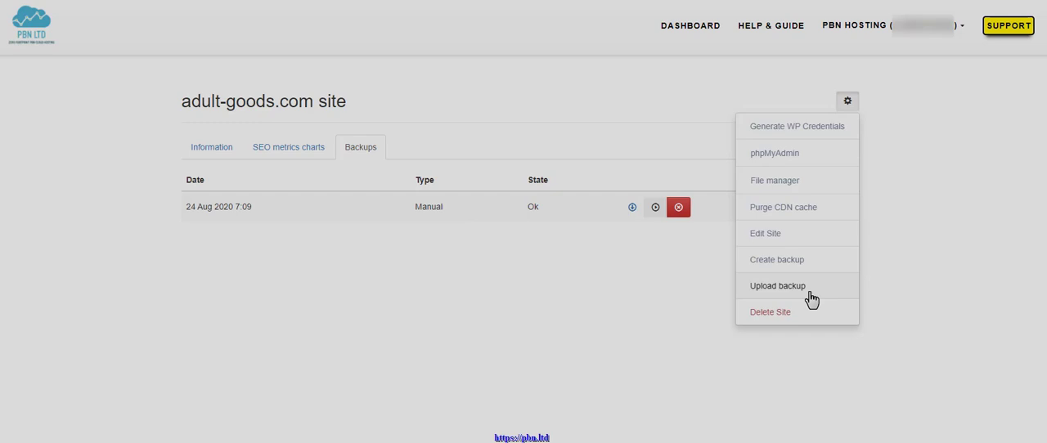
{"action": "mouse_move", "coordinate": [632, 207]}
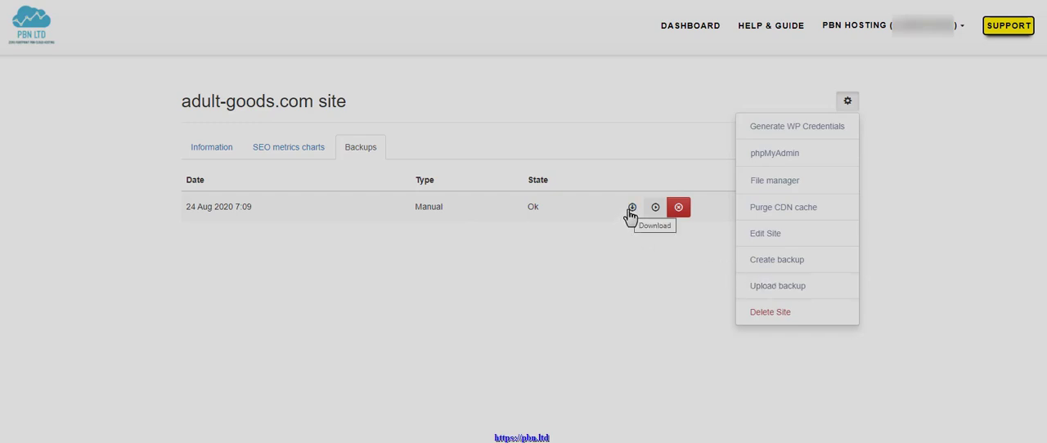
{"action": "mouse_move", "coordinate": [802, 291]}
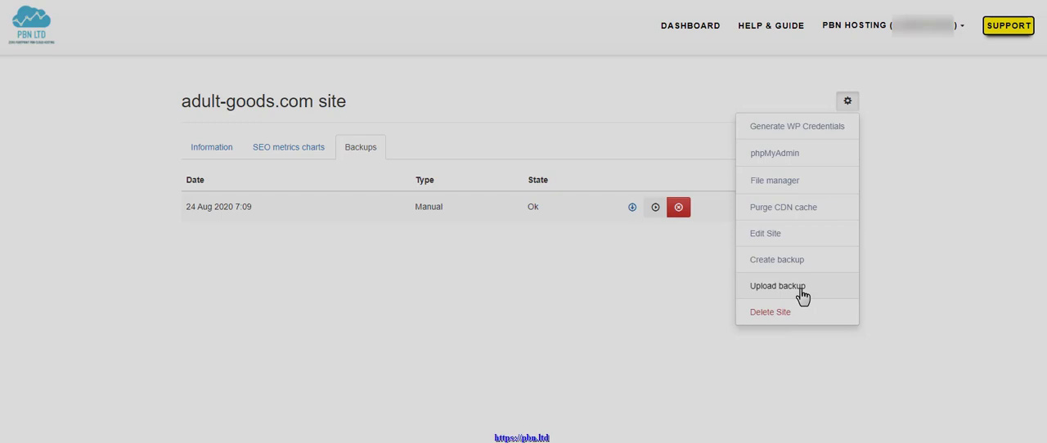
{"action": "mouse_move", "coordinate": [642, 334]}
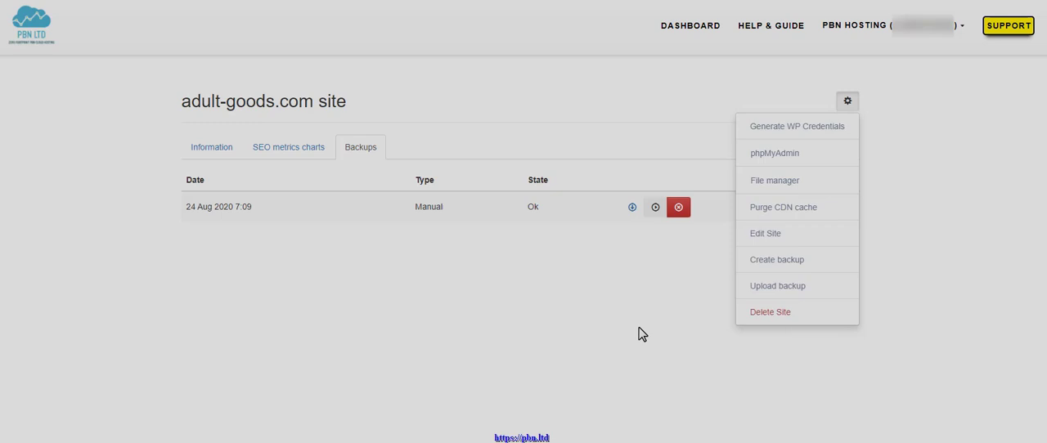
{"action": "mouse_move", "coordinate": [782, 324]}
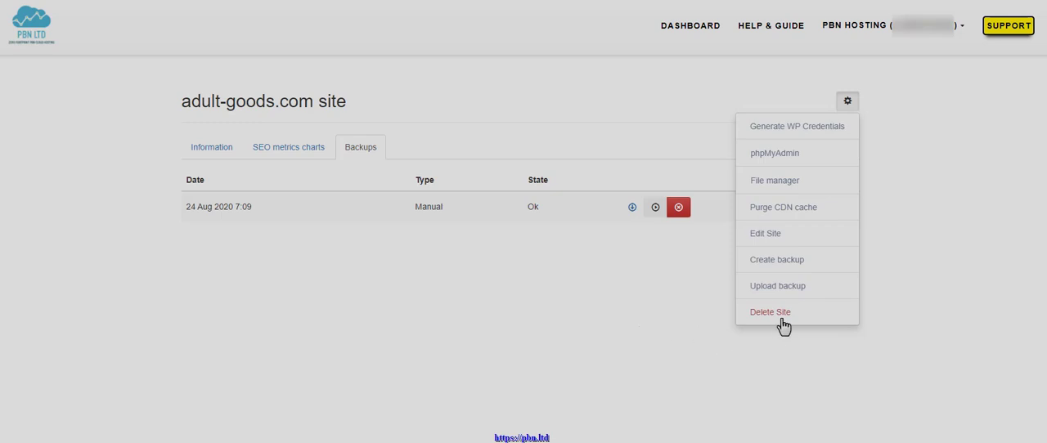
{"action": "mouse_move", "coordinate": [779, 319]}
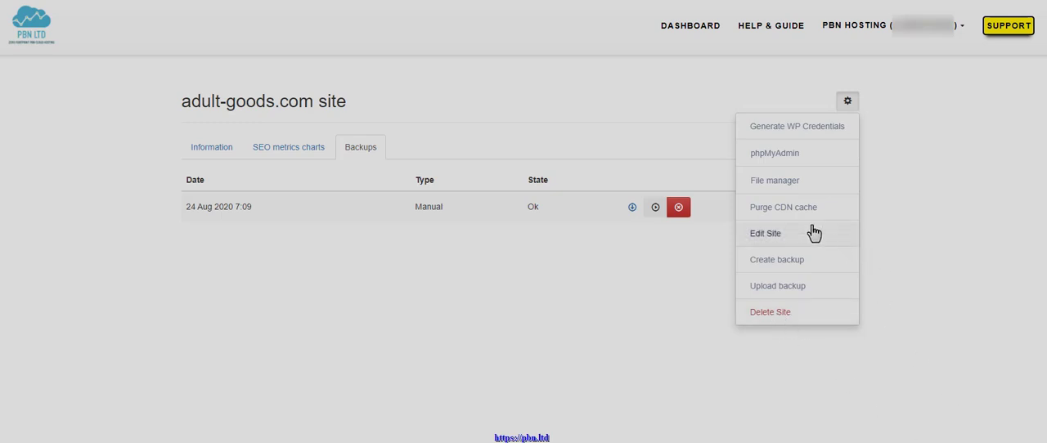
{"action": "mouse_move", "coordinate": [691, 26]}
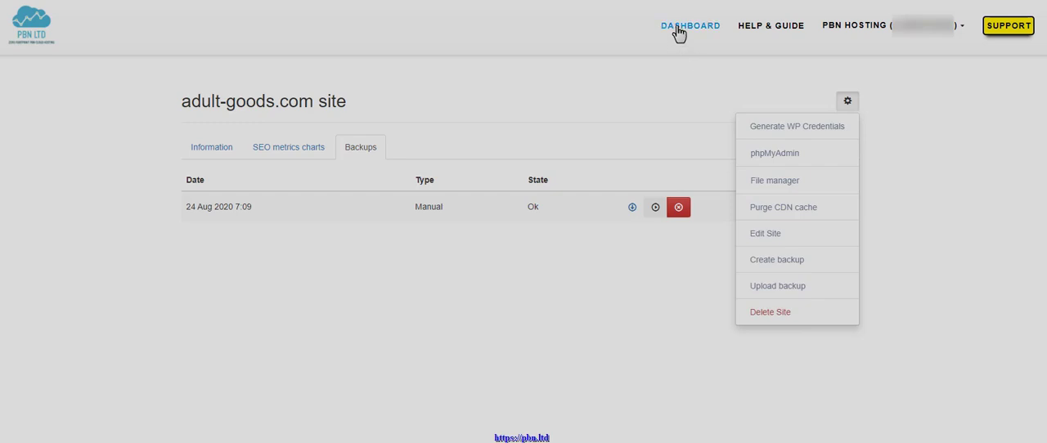
- Return via DASHBOARD to the Sites list showing the adult-goods.com row
{"action": "left_click", "coordinate": [690, 27]}
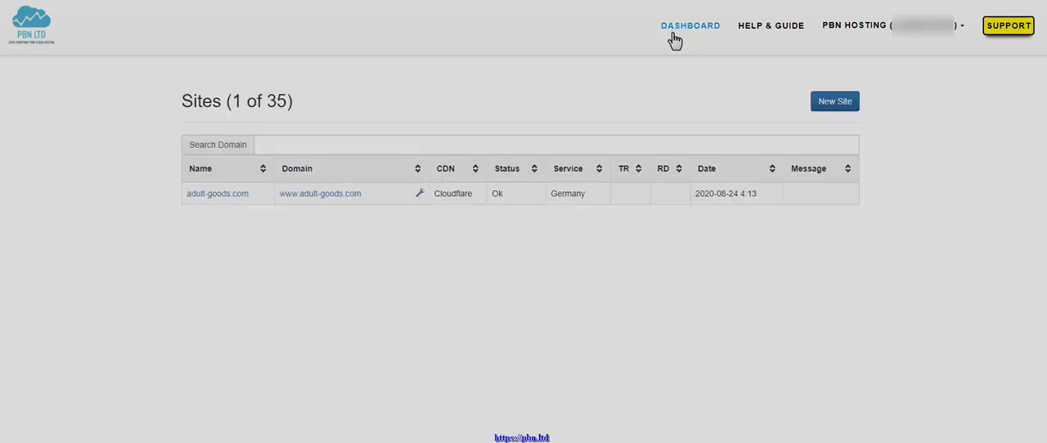
{"action": "mouse_move", "coordinate": [760, 26]}
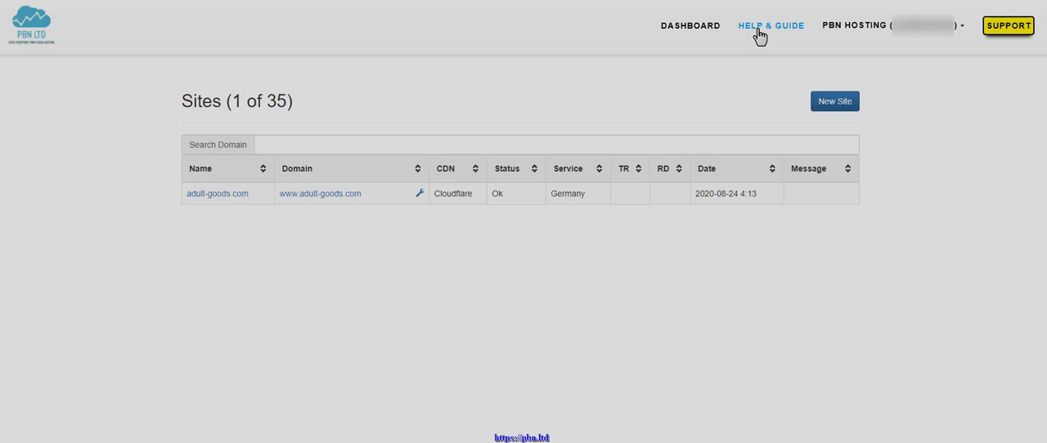
{"action": "mouse_move", "coordinate": [797, 49]}
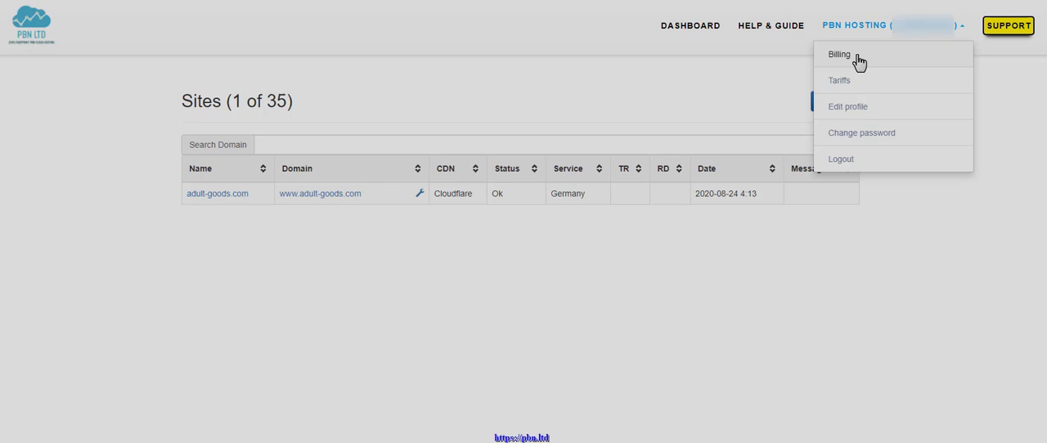
{"action": "mouse_move", "coordinate": [854, 85]}
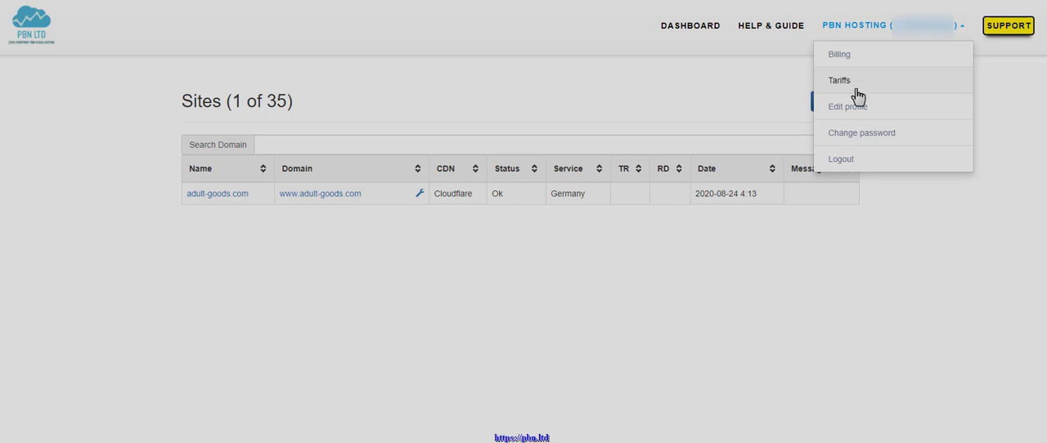
{"action": "mouse_move", "coordinate": [857, 108]}
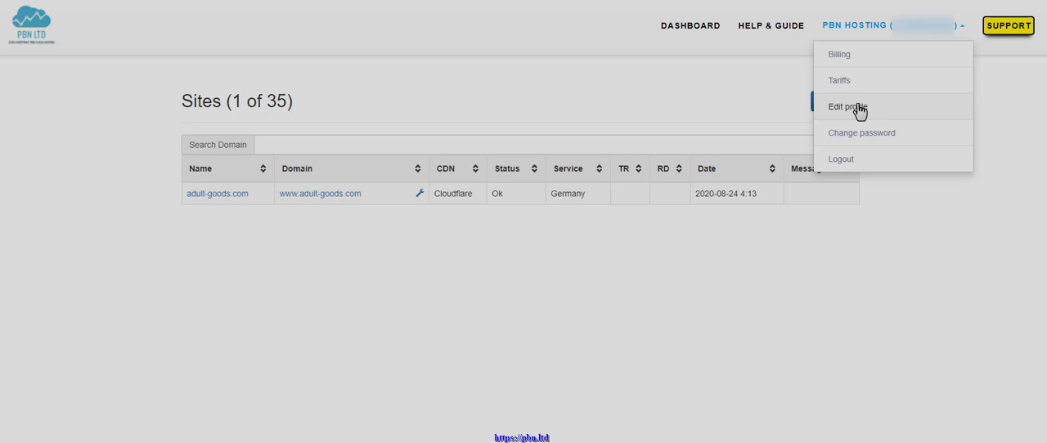
{"action": "mouse_move", "coordinate": [854, 111]}
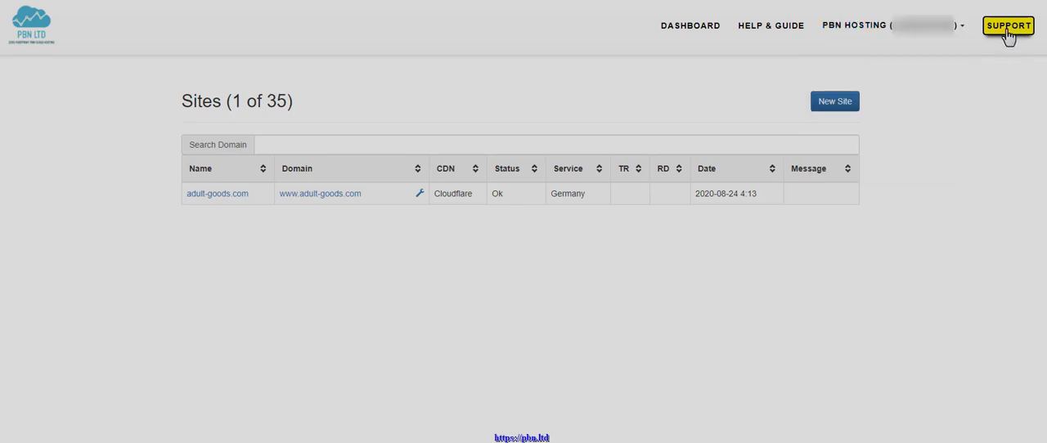
{"action": "mouse_move", "coordinate": [952, 202]}
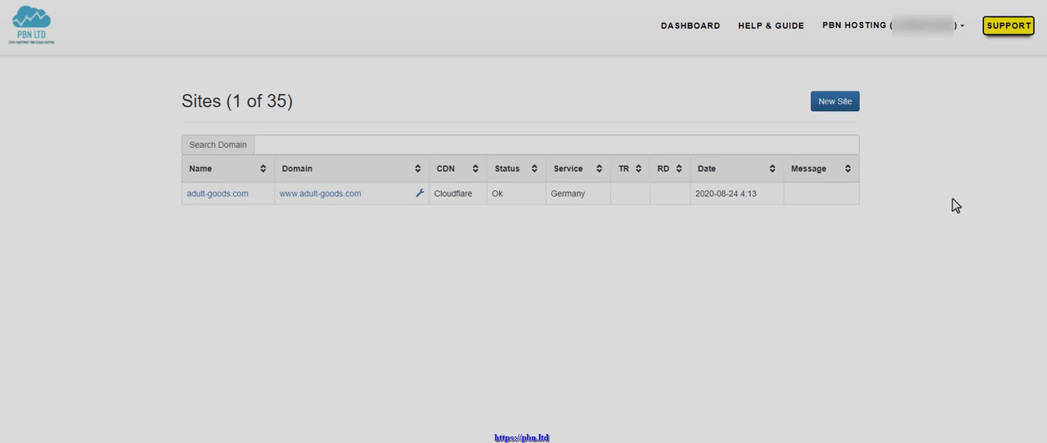
{"action": "mouse_move", "coordinate": [945, 259]}
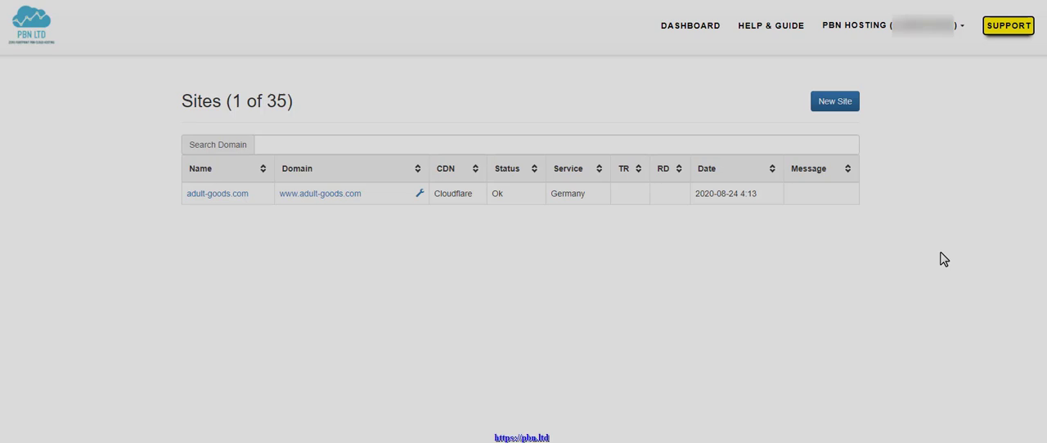
{"action": "mouse_move", "coordinate": [655, 85]}
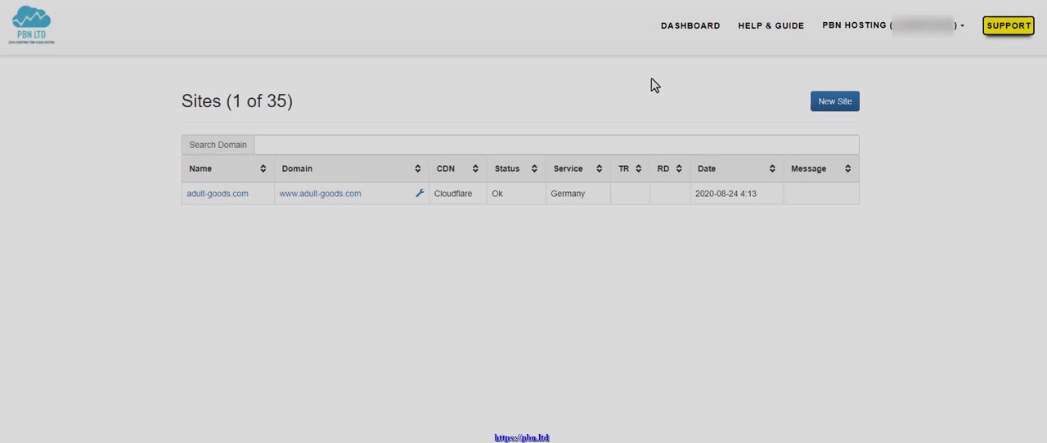
{"action": "mouse_move", "coordinate": [550, 318]}
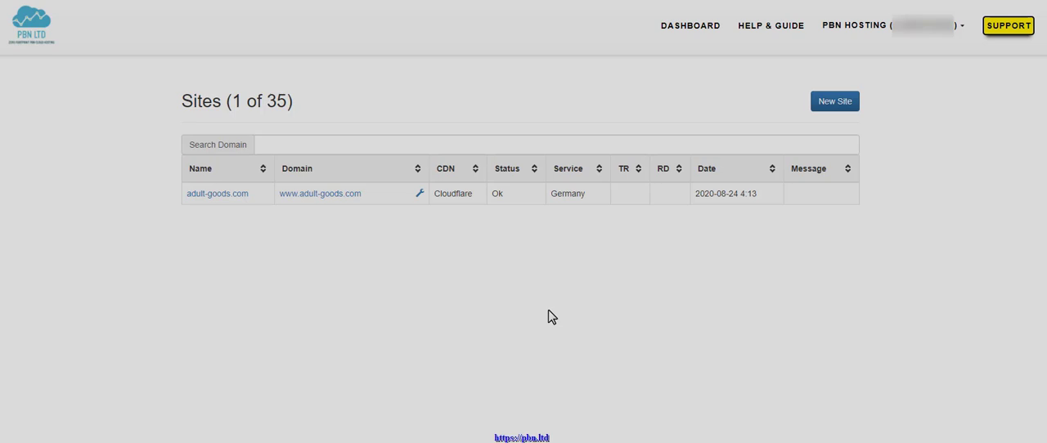
{"action": "mouse_move", "coordinate": [686, 413]}
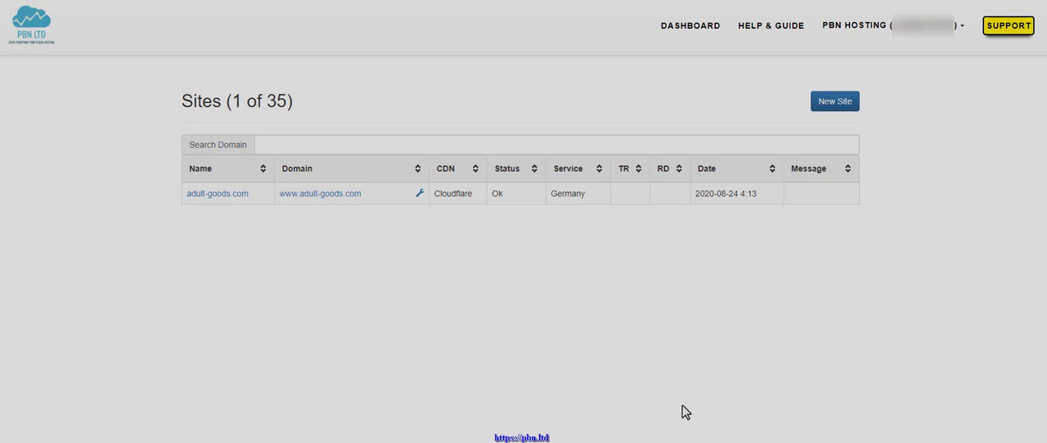
{"action": "mouse_move", "coordinate": [1008, 26]}
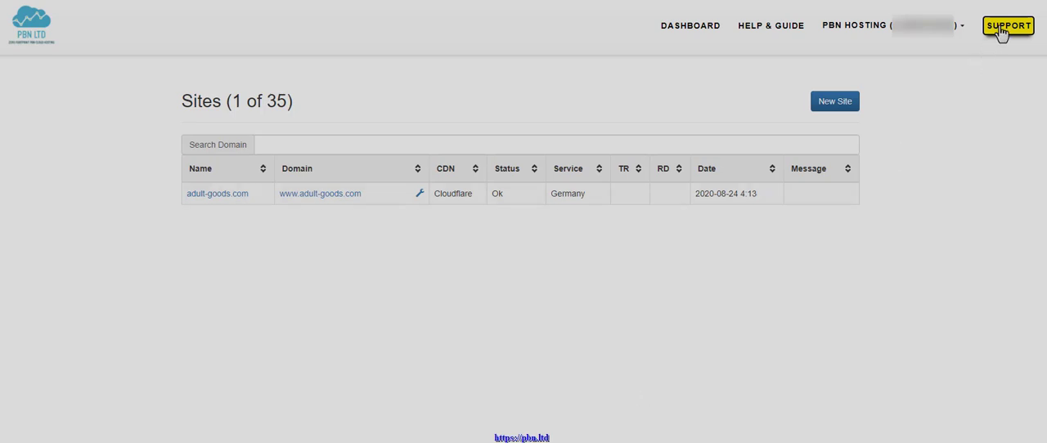
{"action": "mouse_move", "coordinate": [477, 370]}
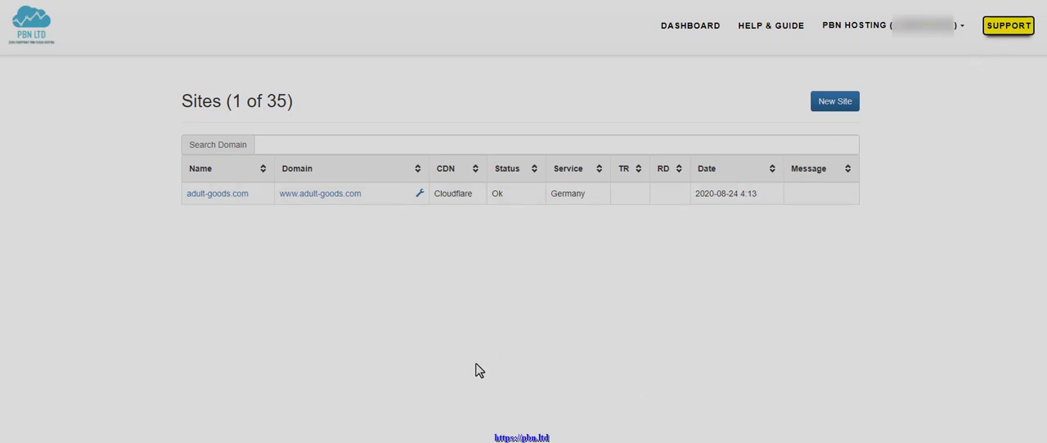